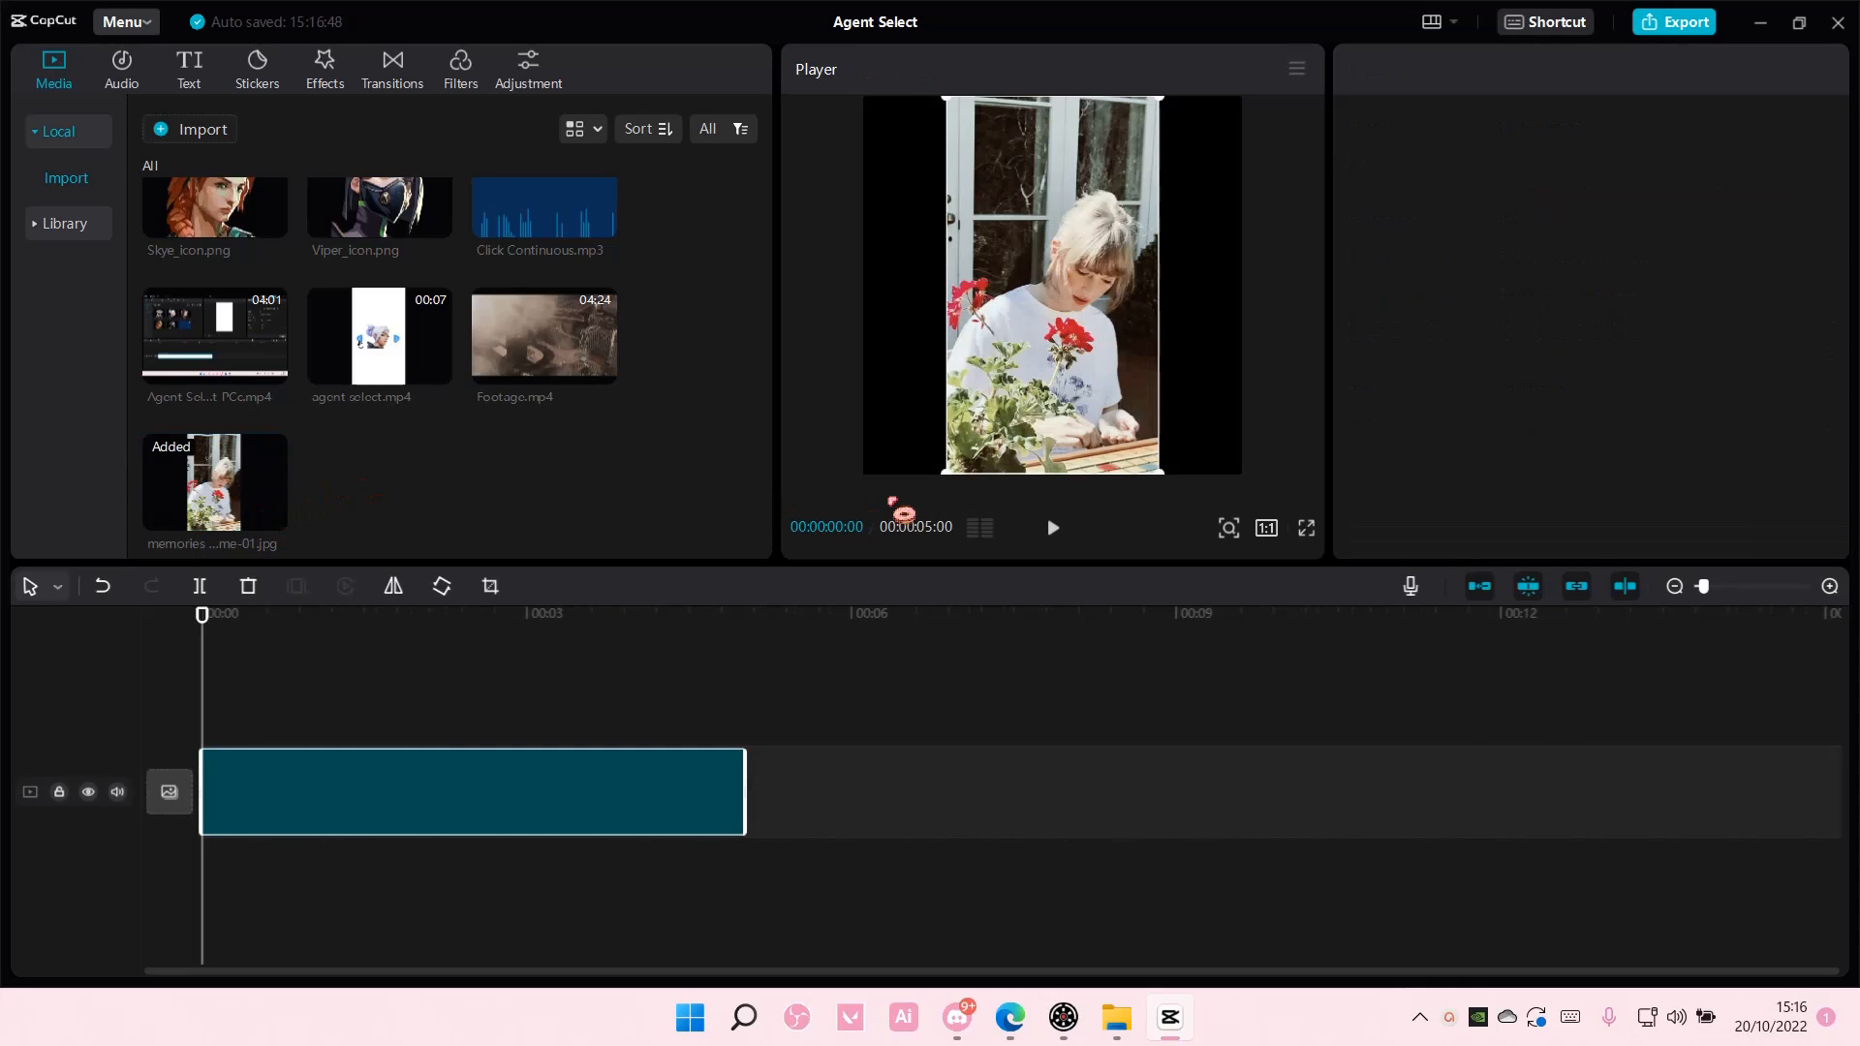
# Switch the photo project's canvas from square to the 9:16 portrait aspect ratio.
pyautogui.click(472, 792)
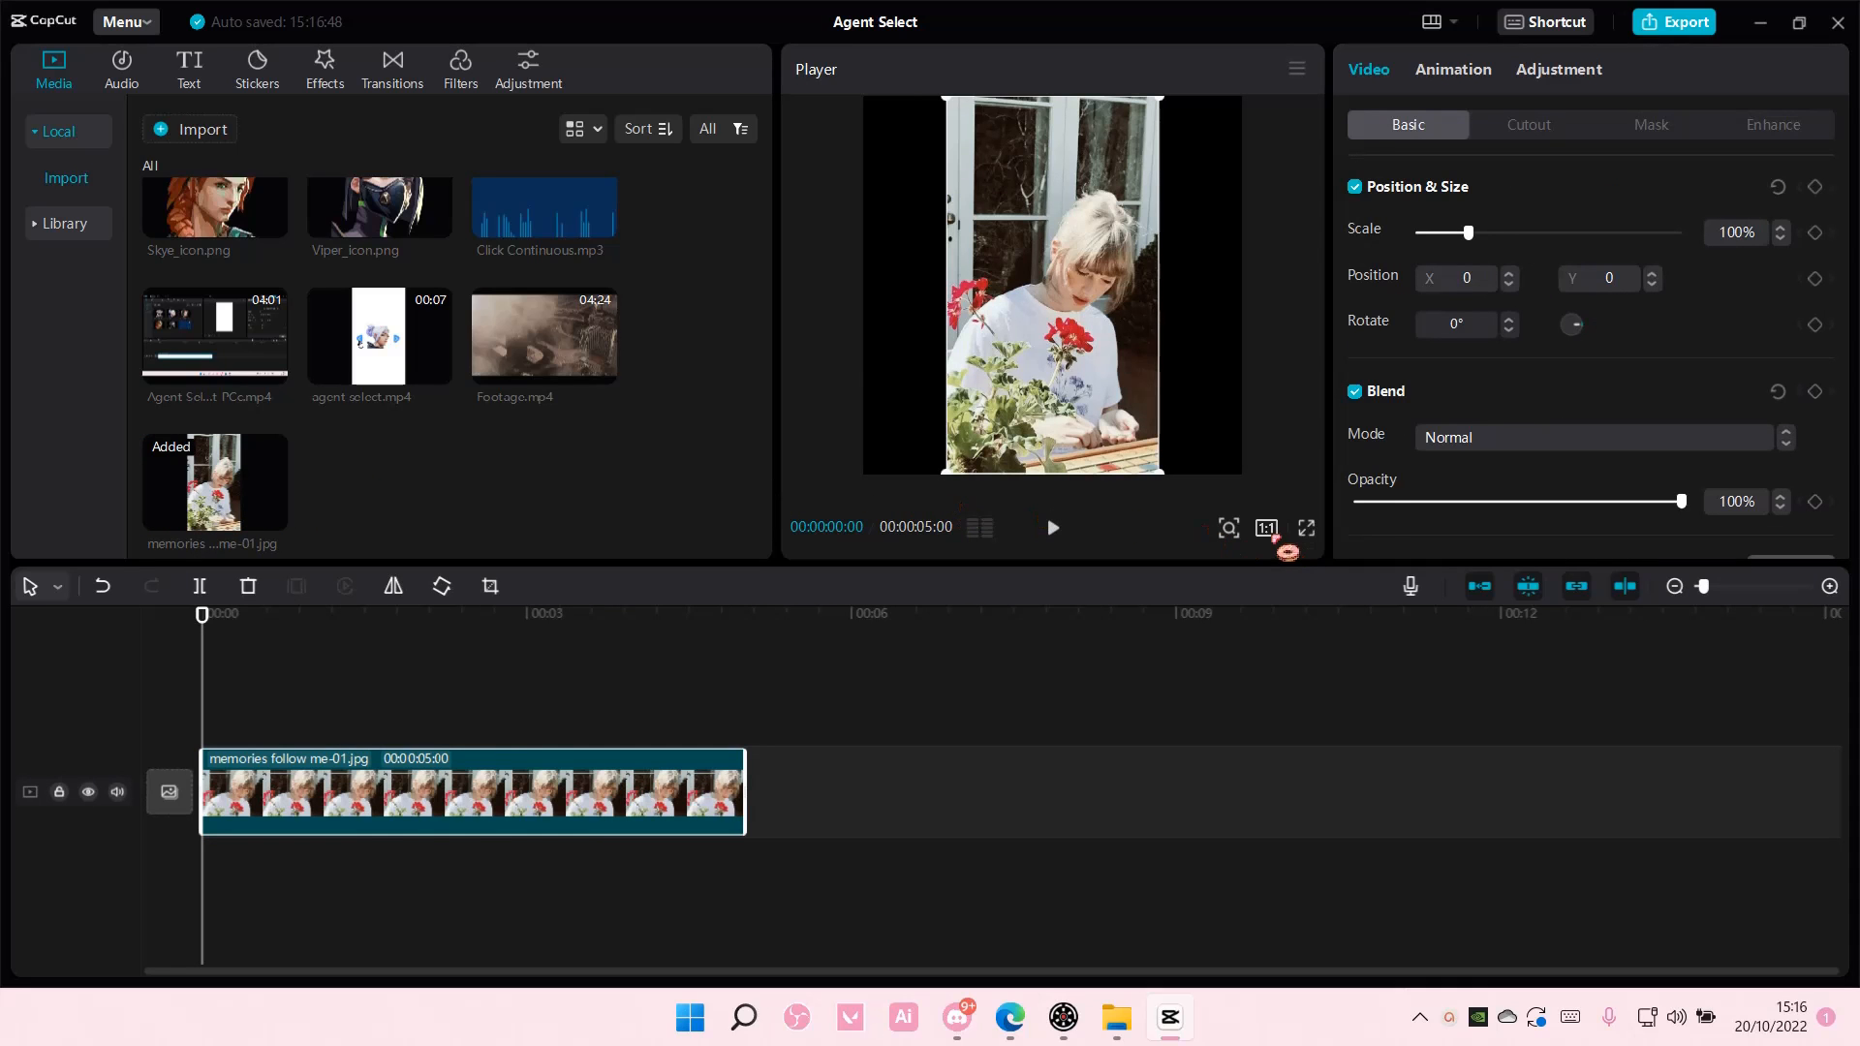
pyautogui.click(1266, 527)
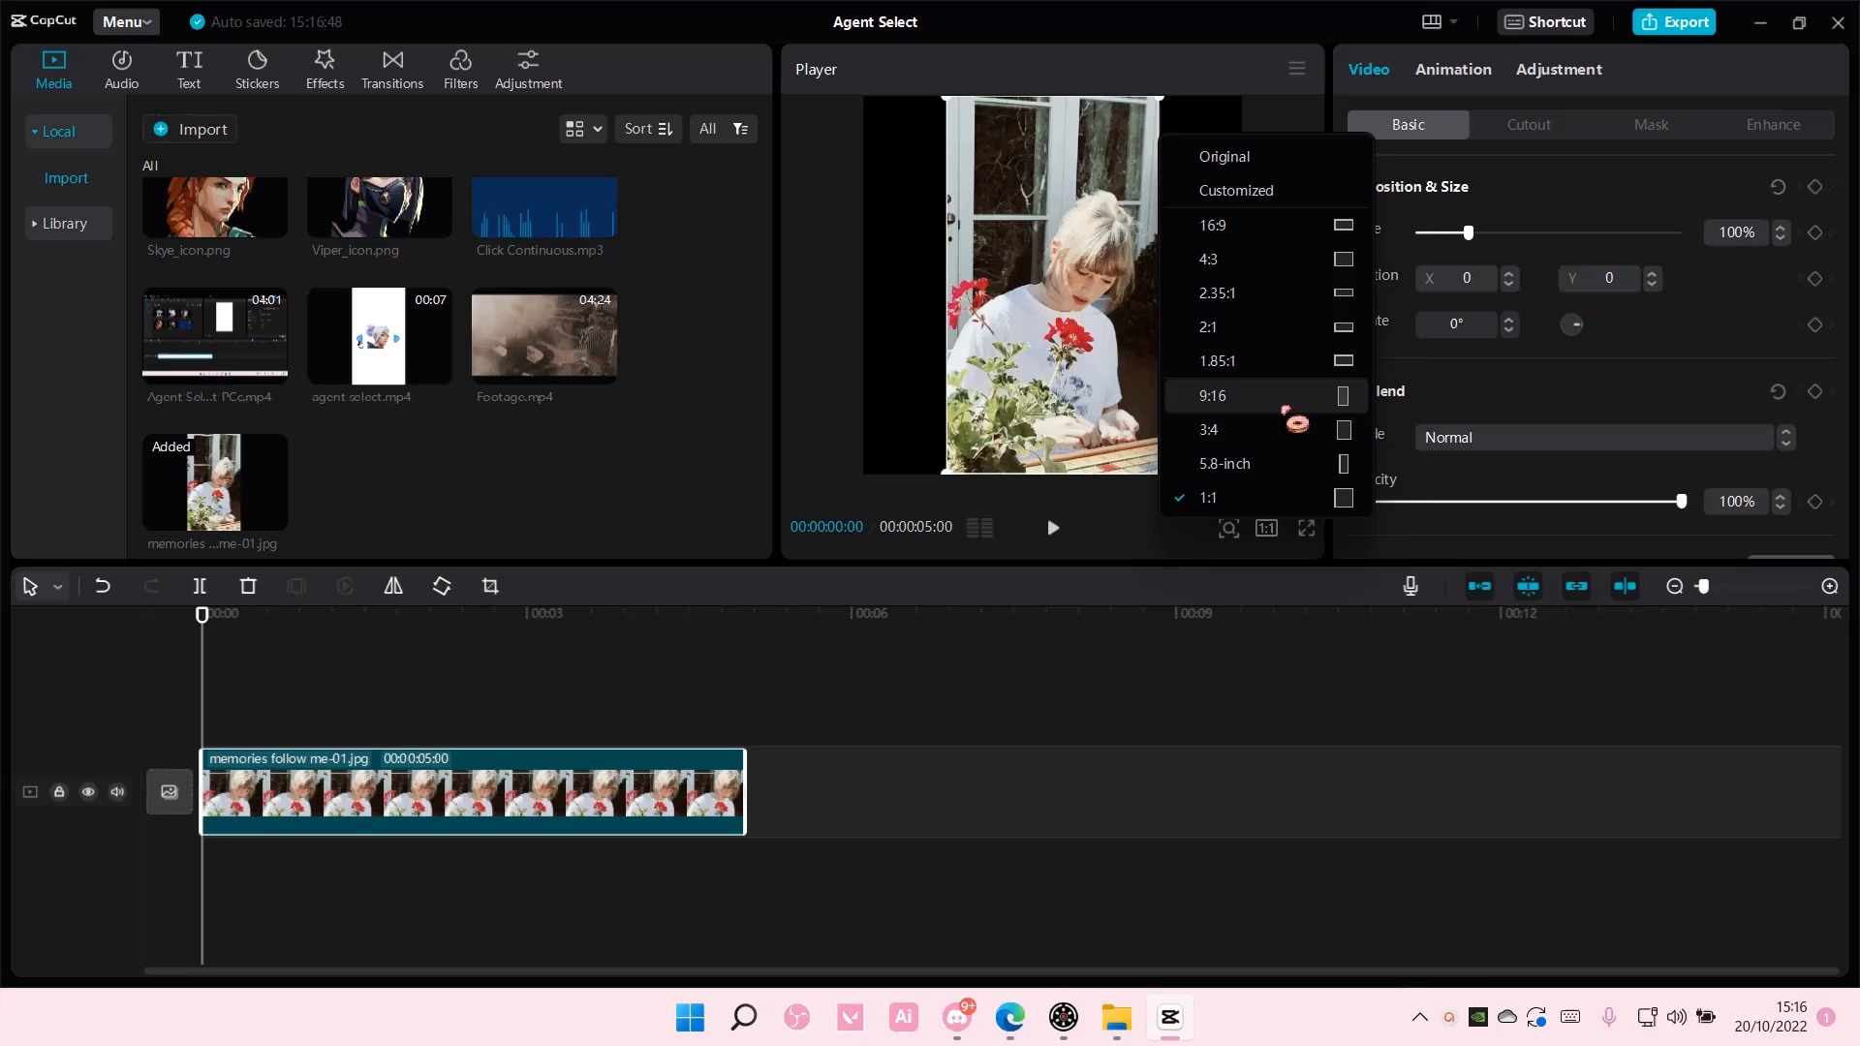
pyautogui.click(1211, 395)
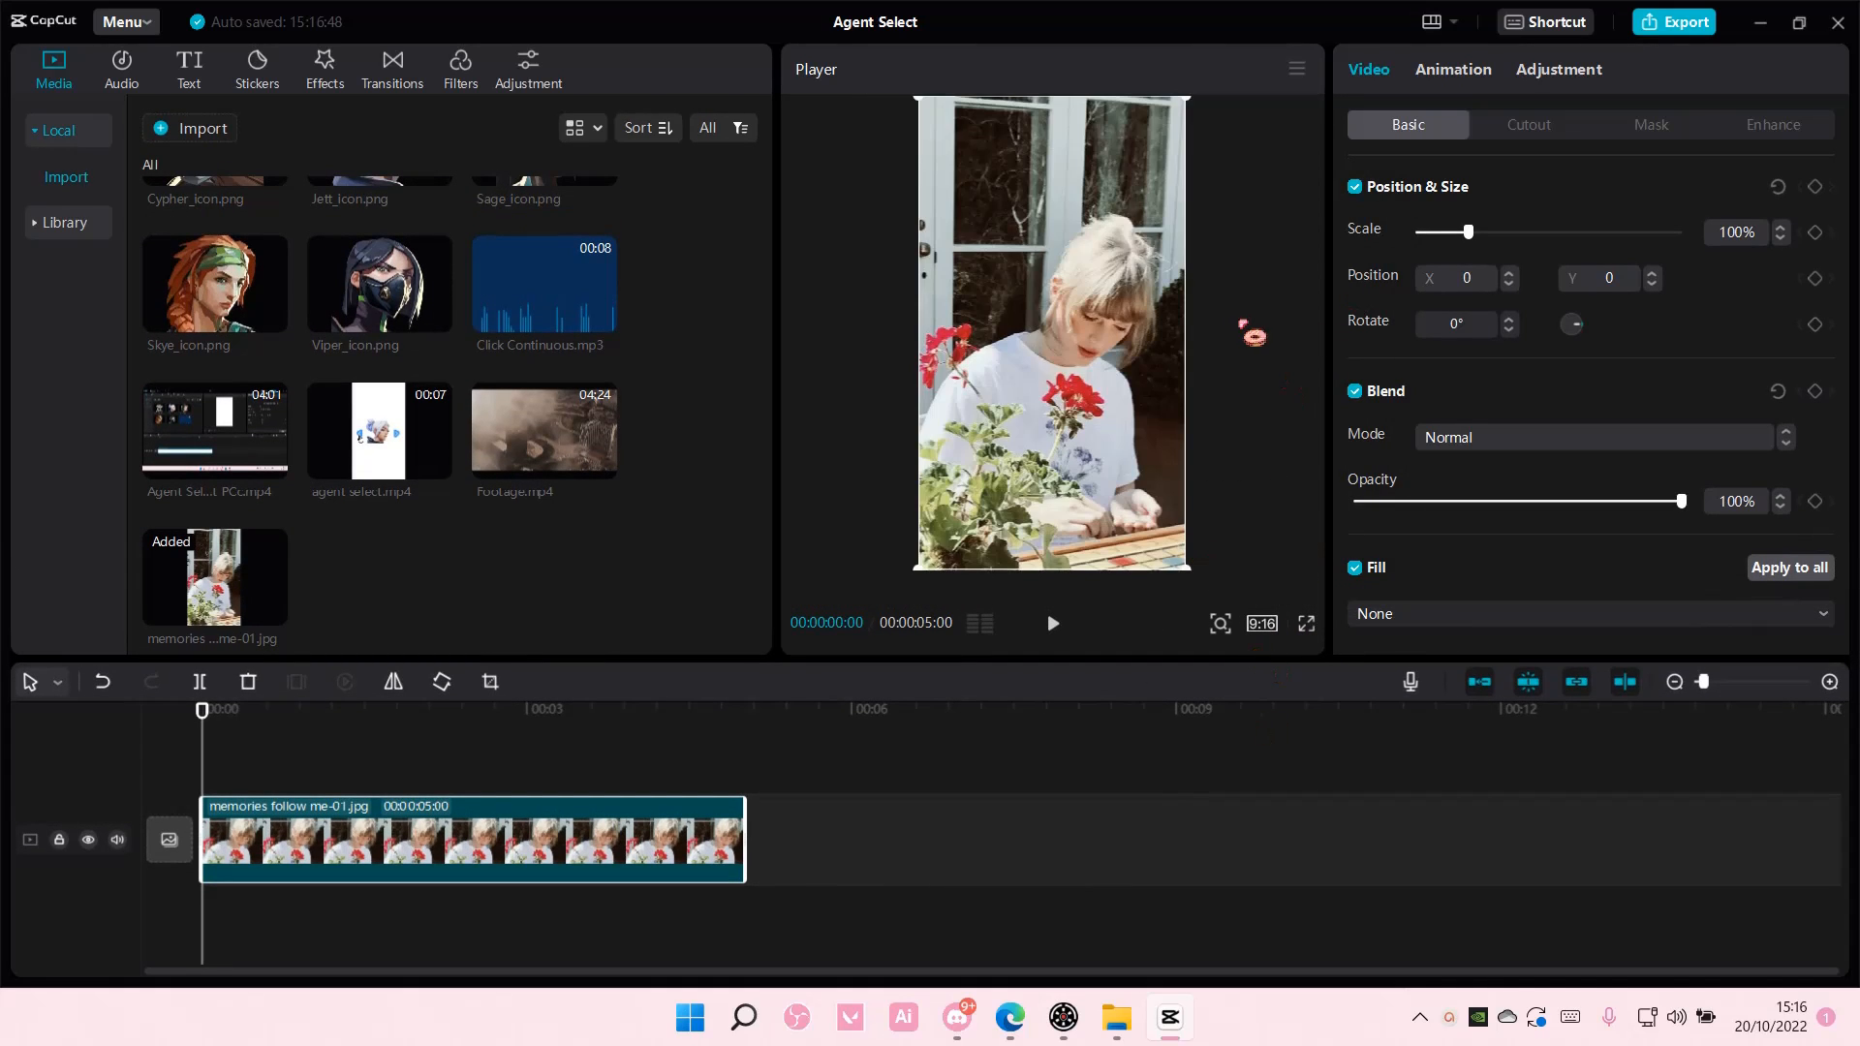
pyautogui.click(1558, 69)
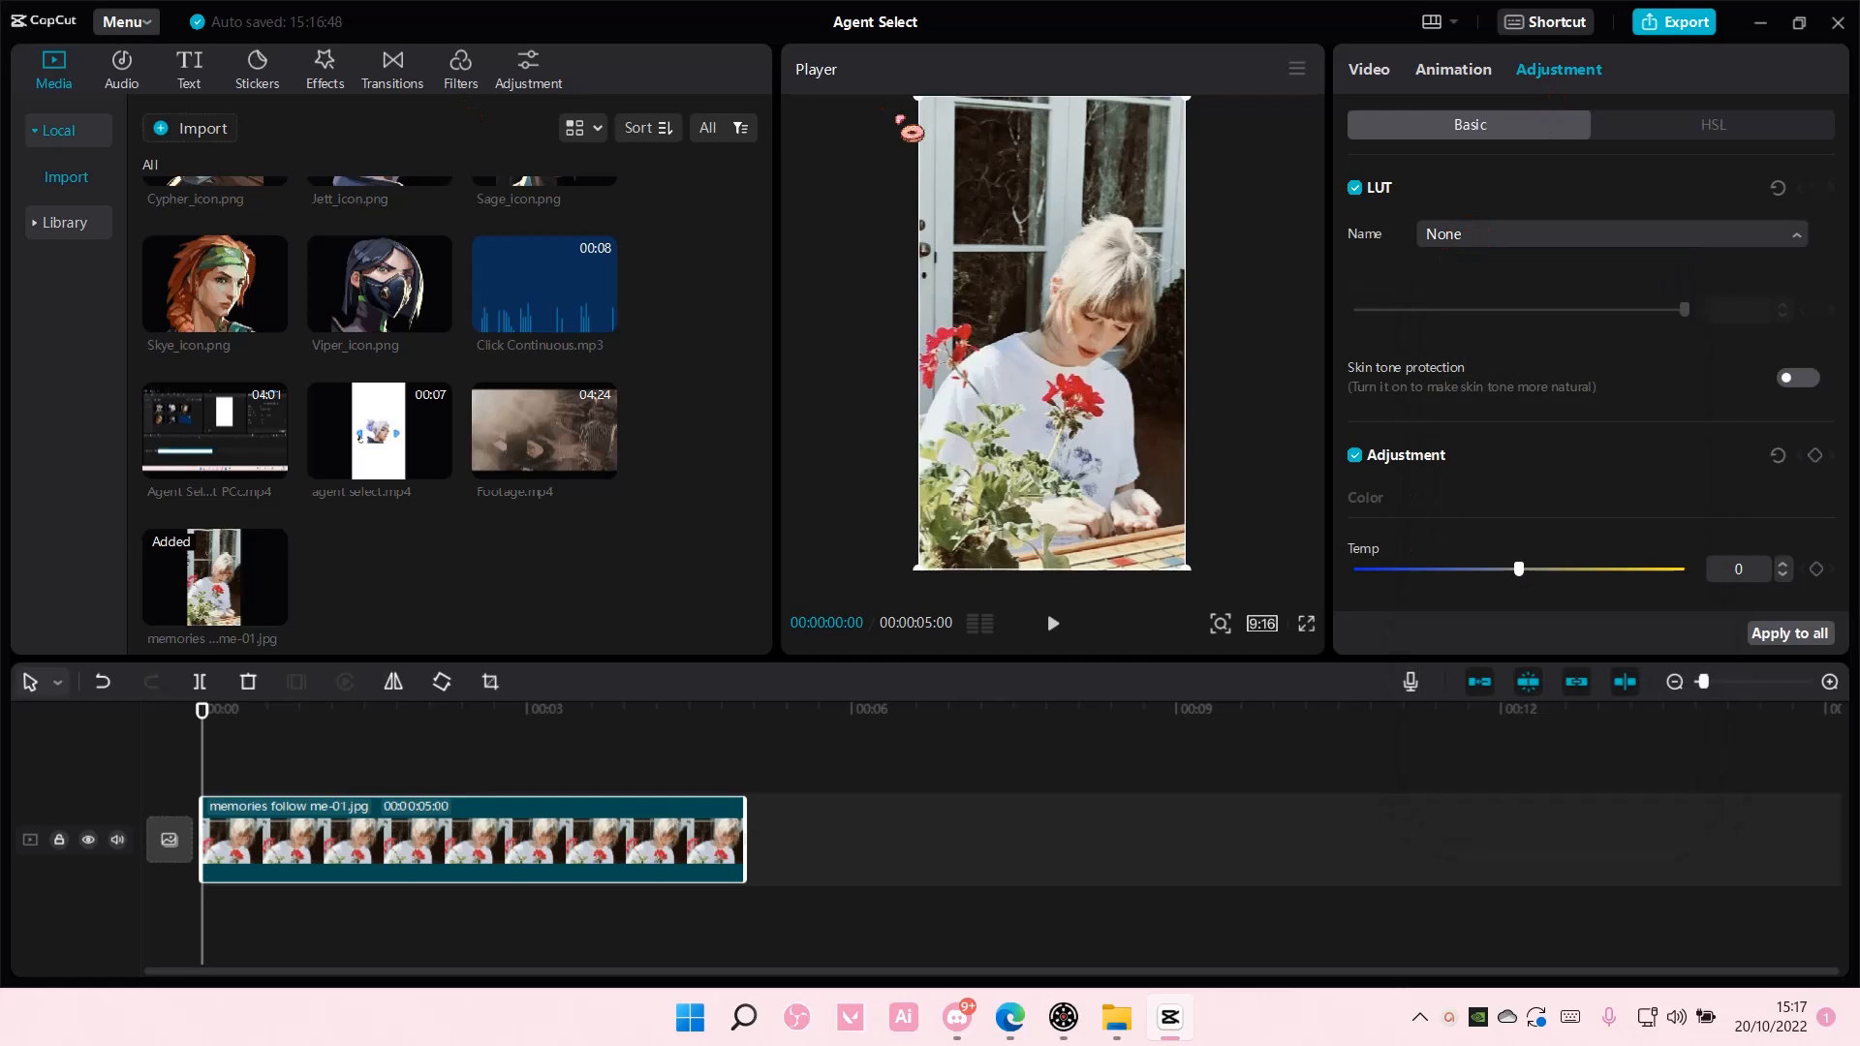
# Download the Porcelain filter from the Life category and add it over the photo.
pyautogui.click(460, 65)
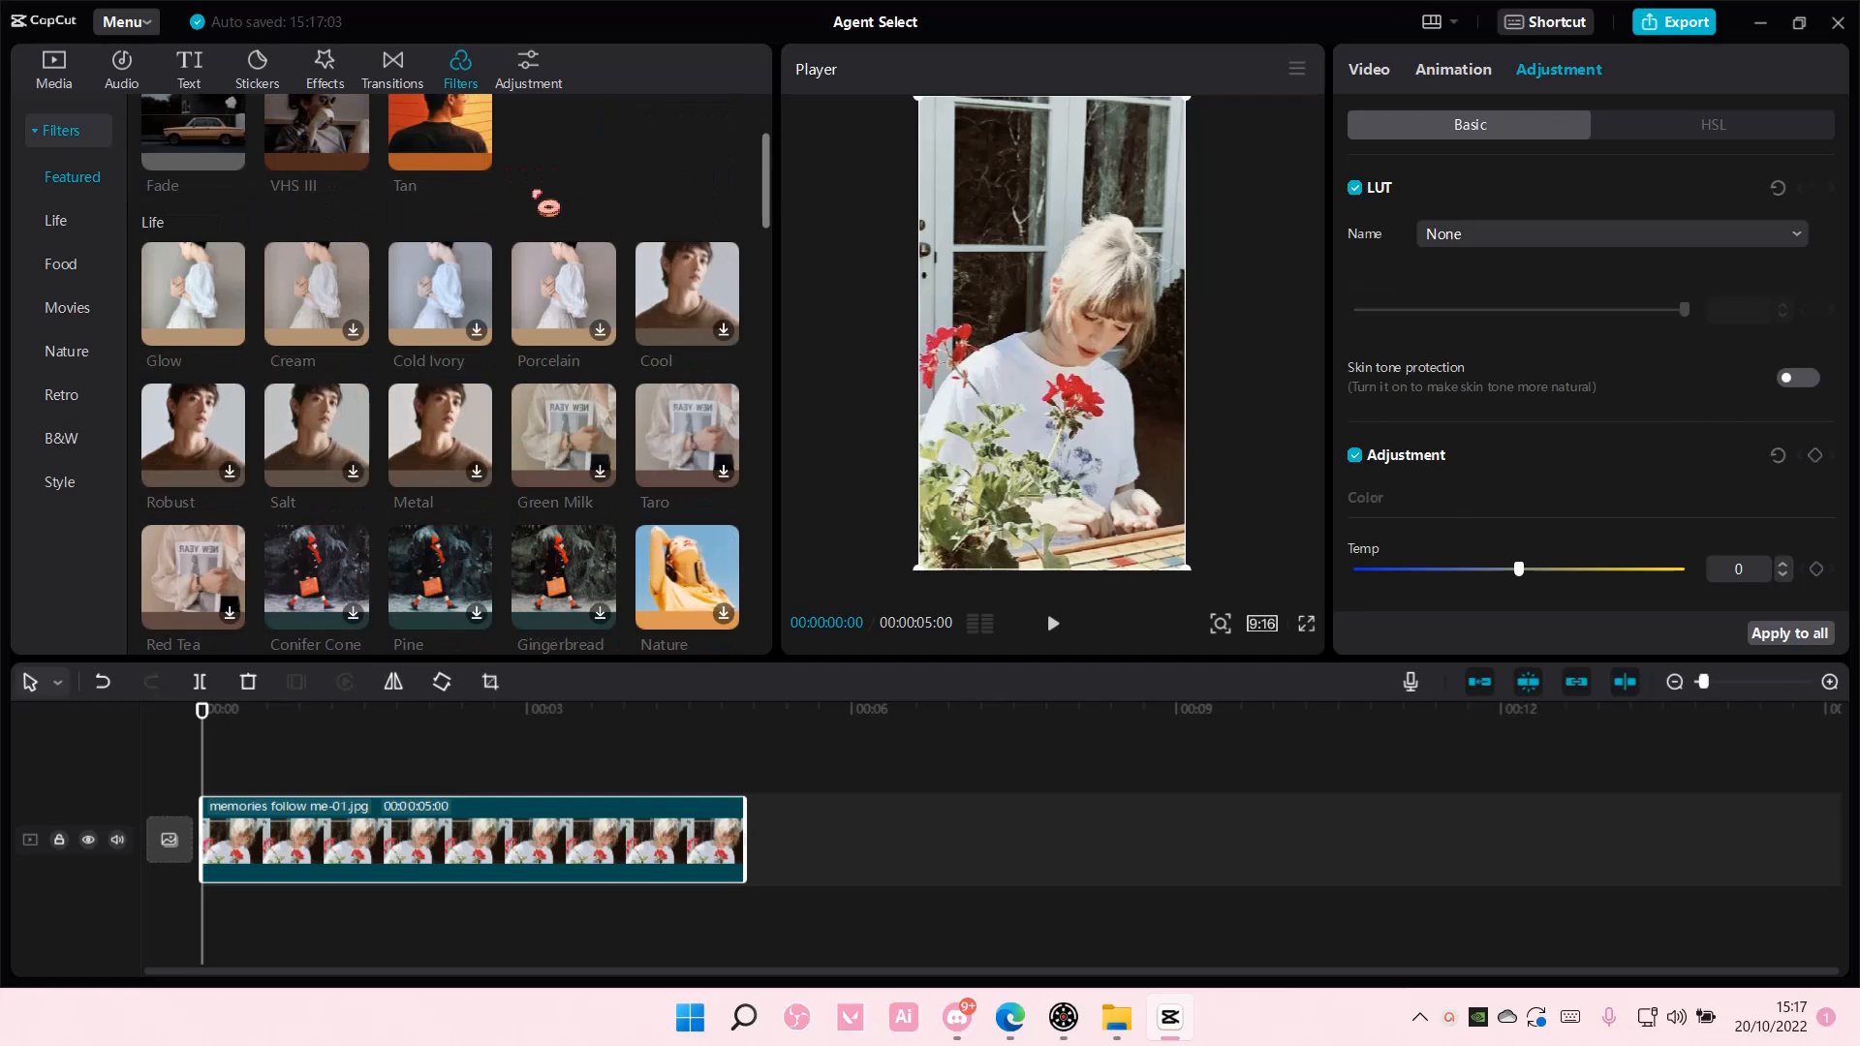
pyautogui.click(564, 293)
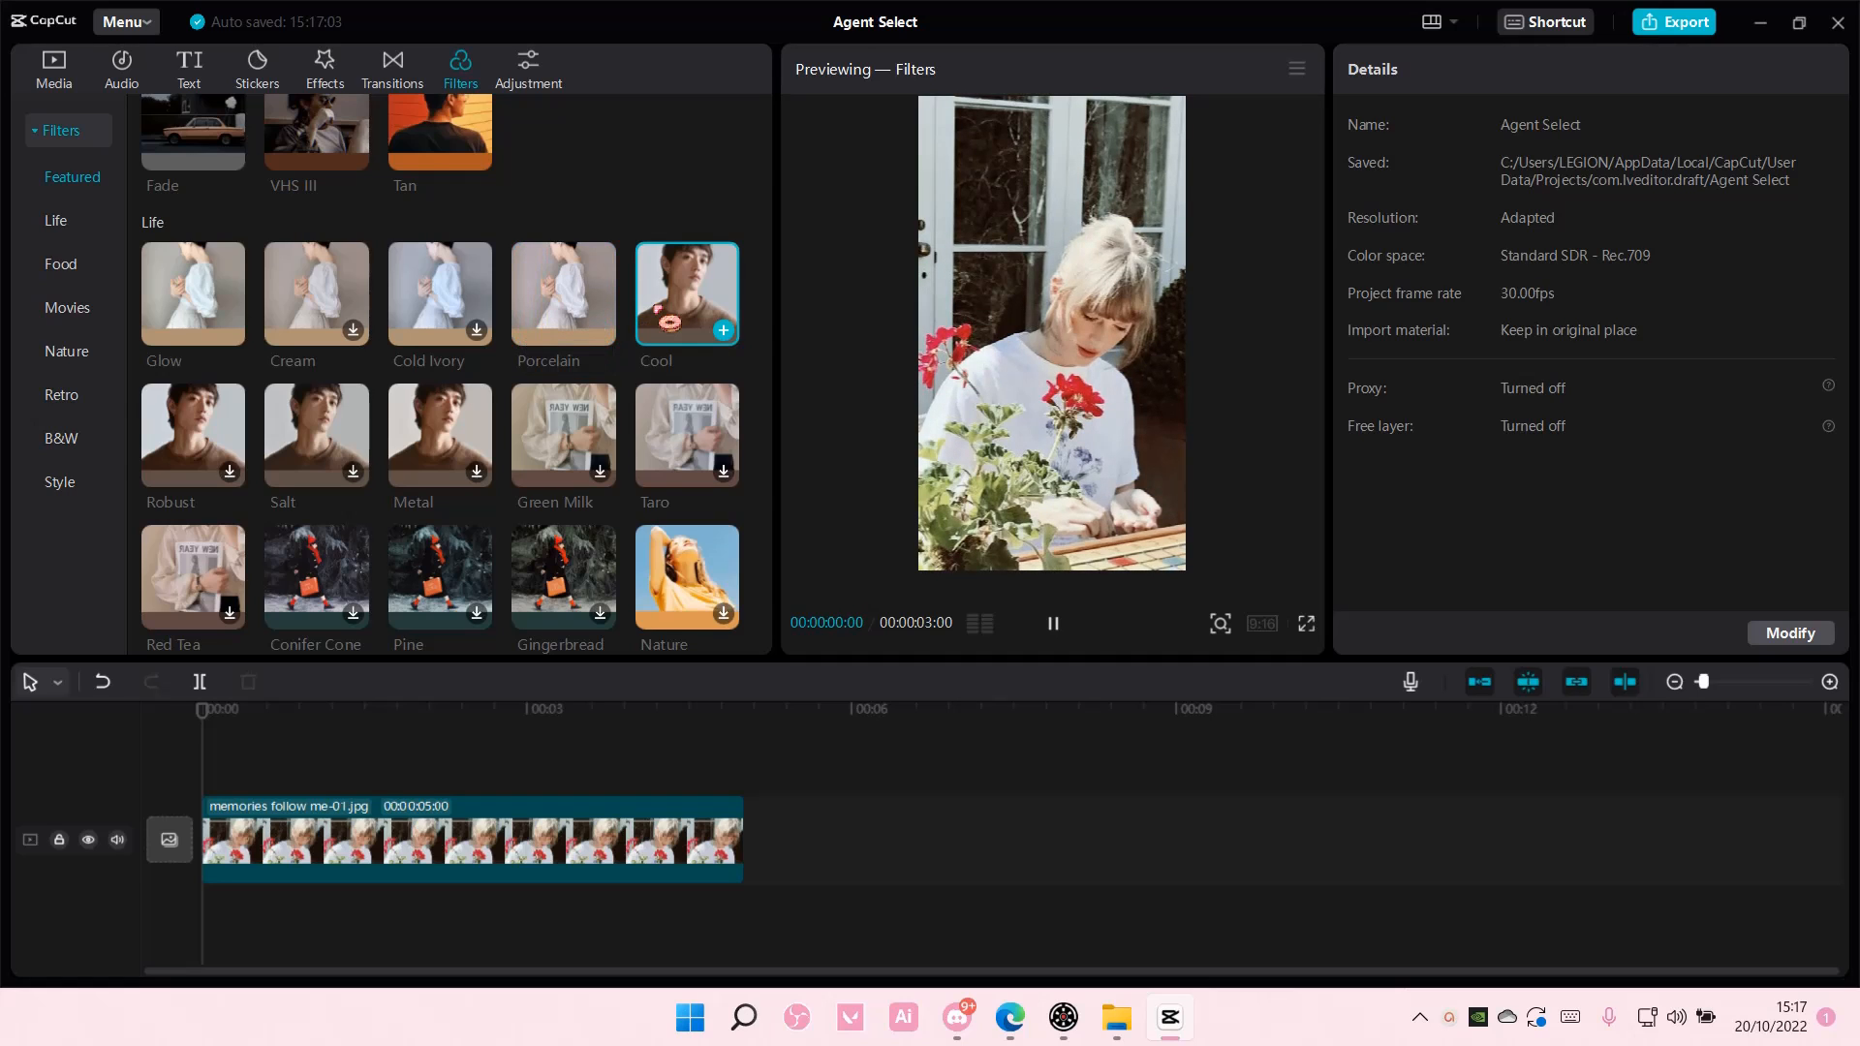
pyautogui.moveTo(562, 294)
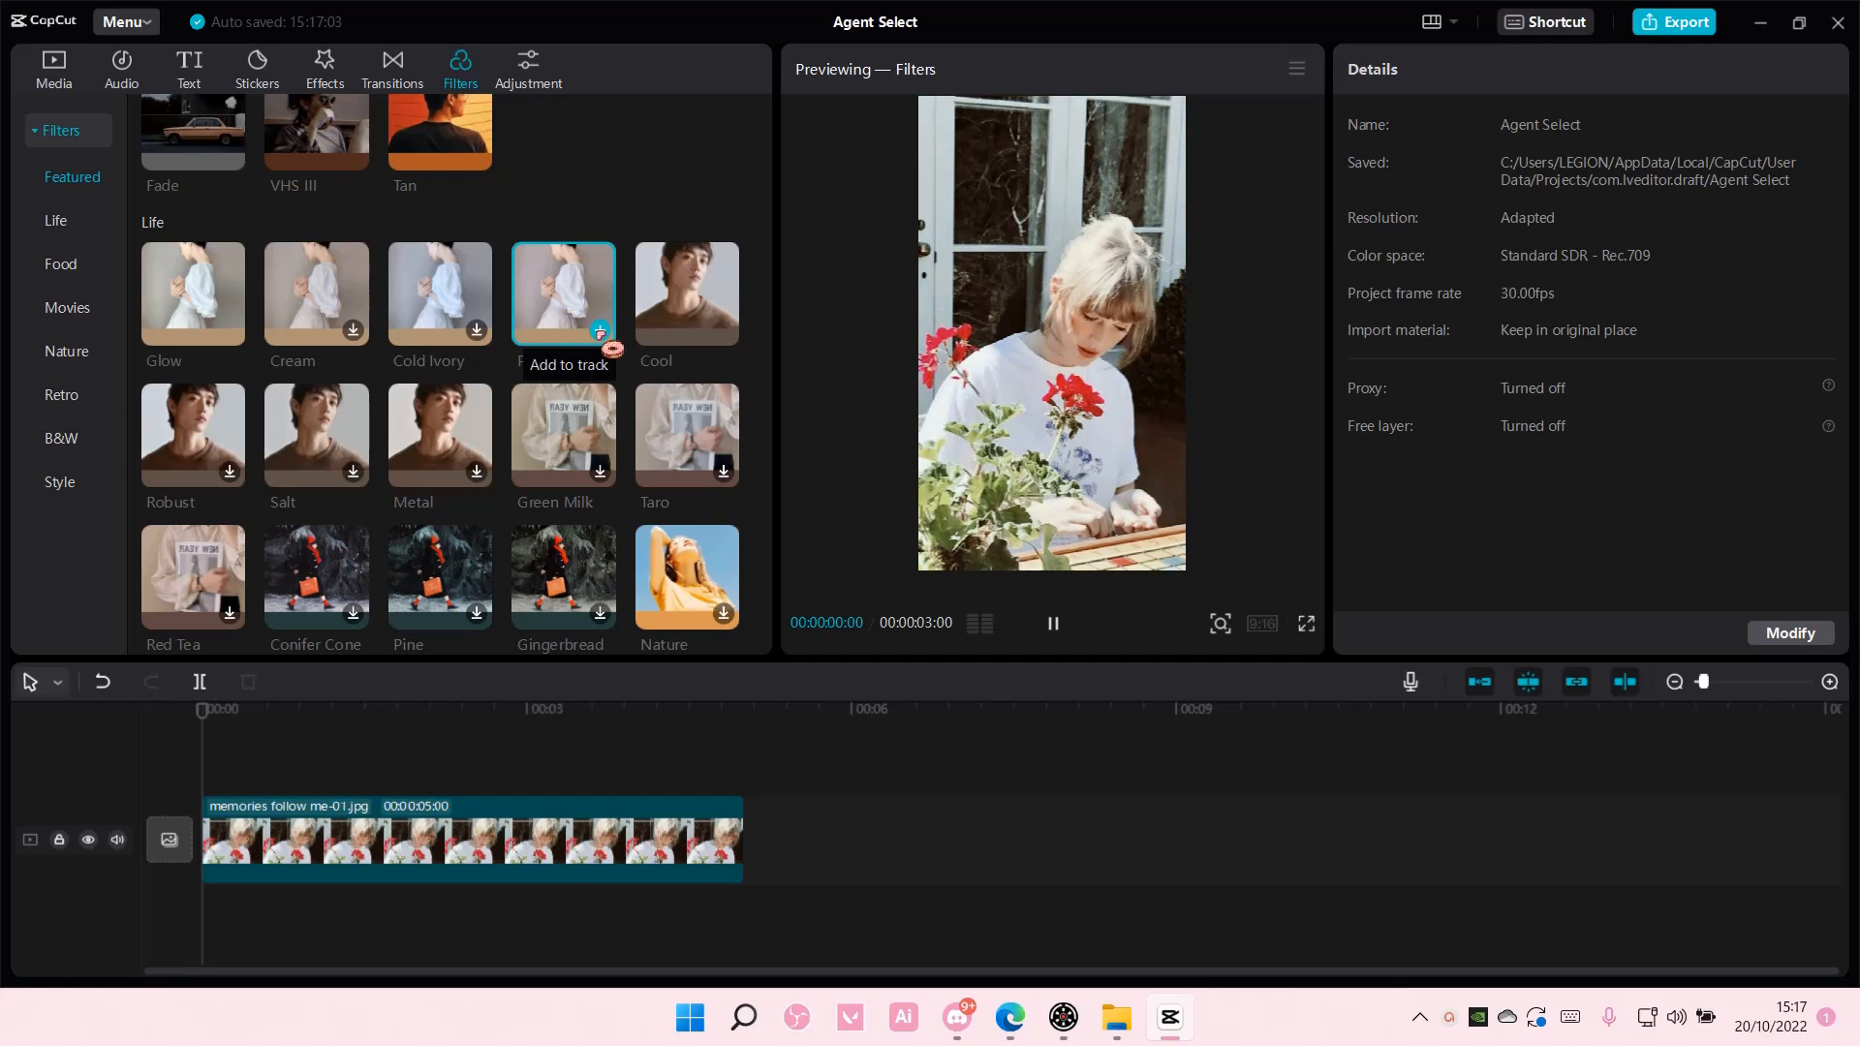
pyautogui.click(598, 345)
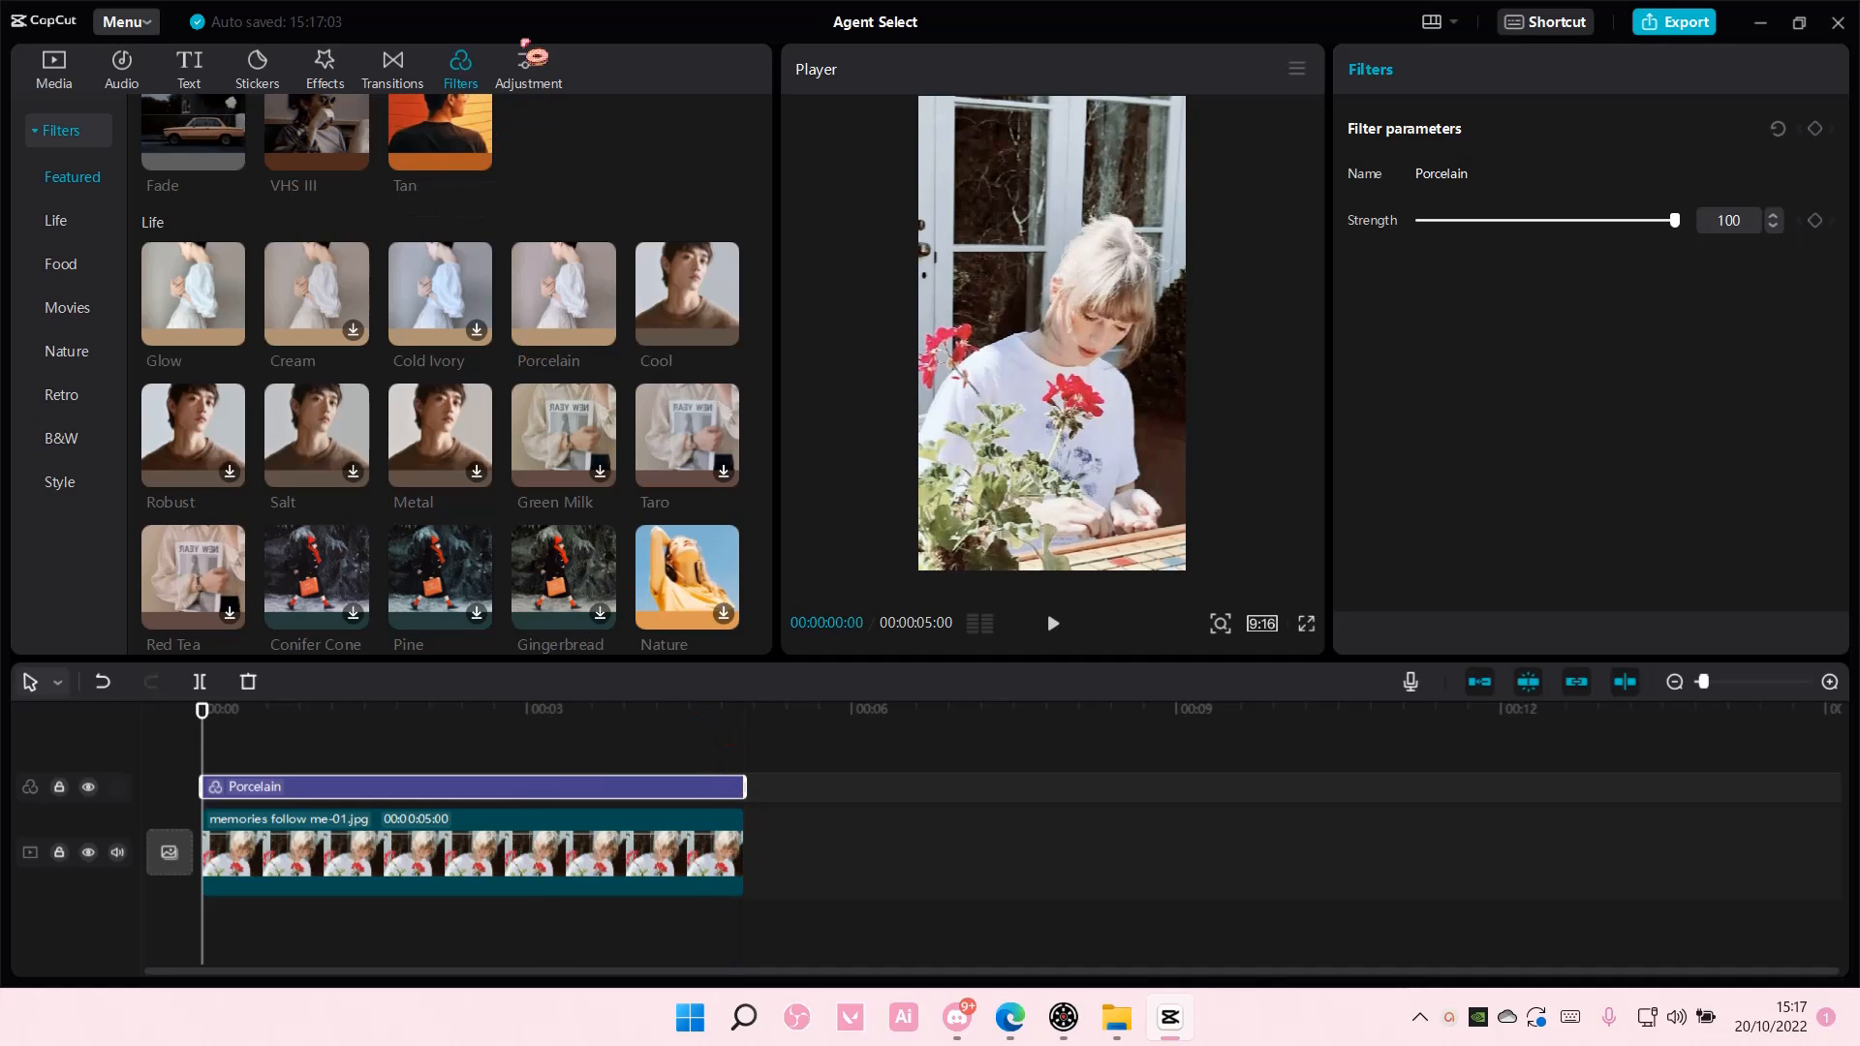
# Add CrispAutumn.cube from the LUT list as an adjustment layer over the photo.
pyautogui.click(528, 68)
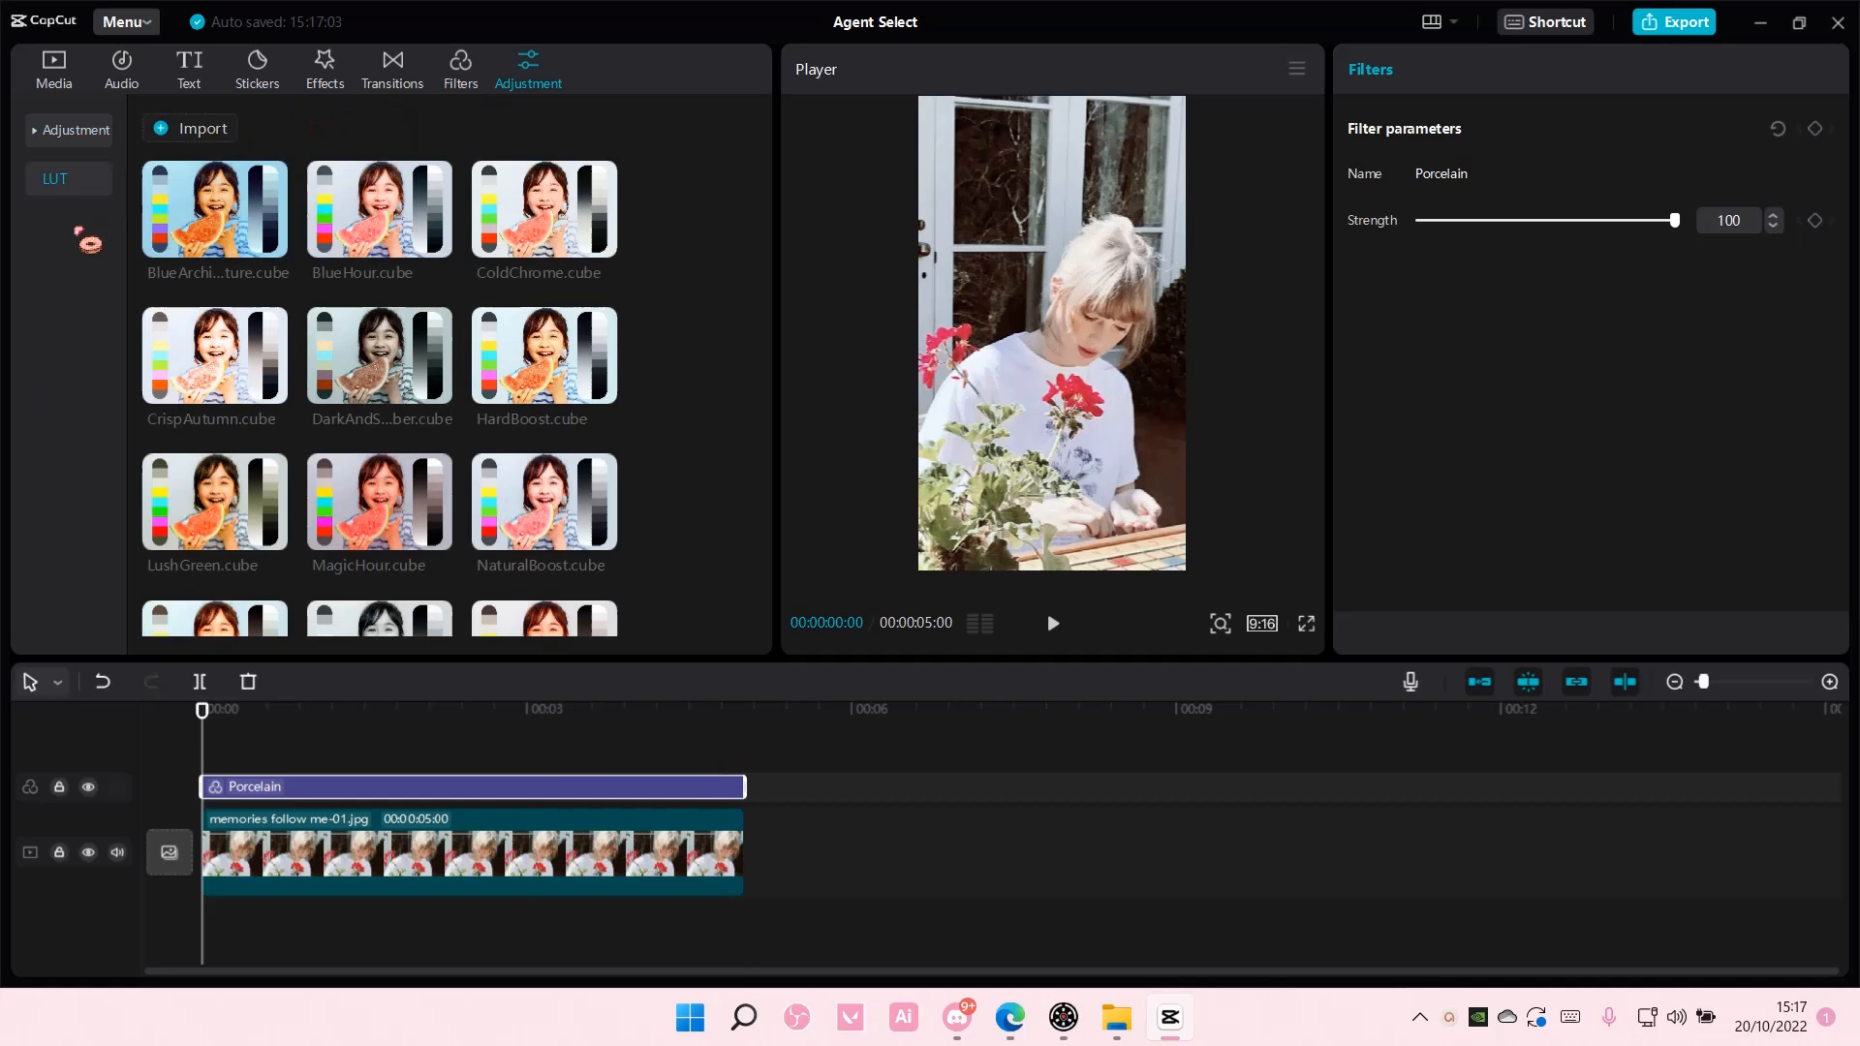
pyautogui.moveTo(267, 391)
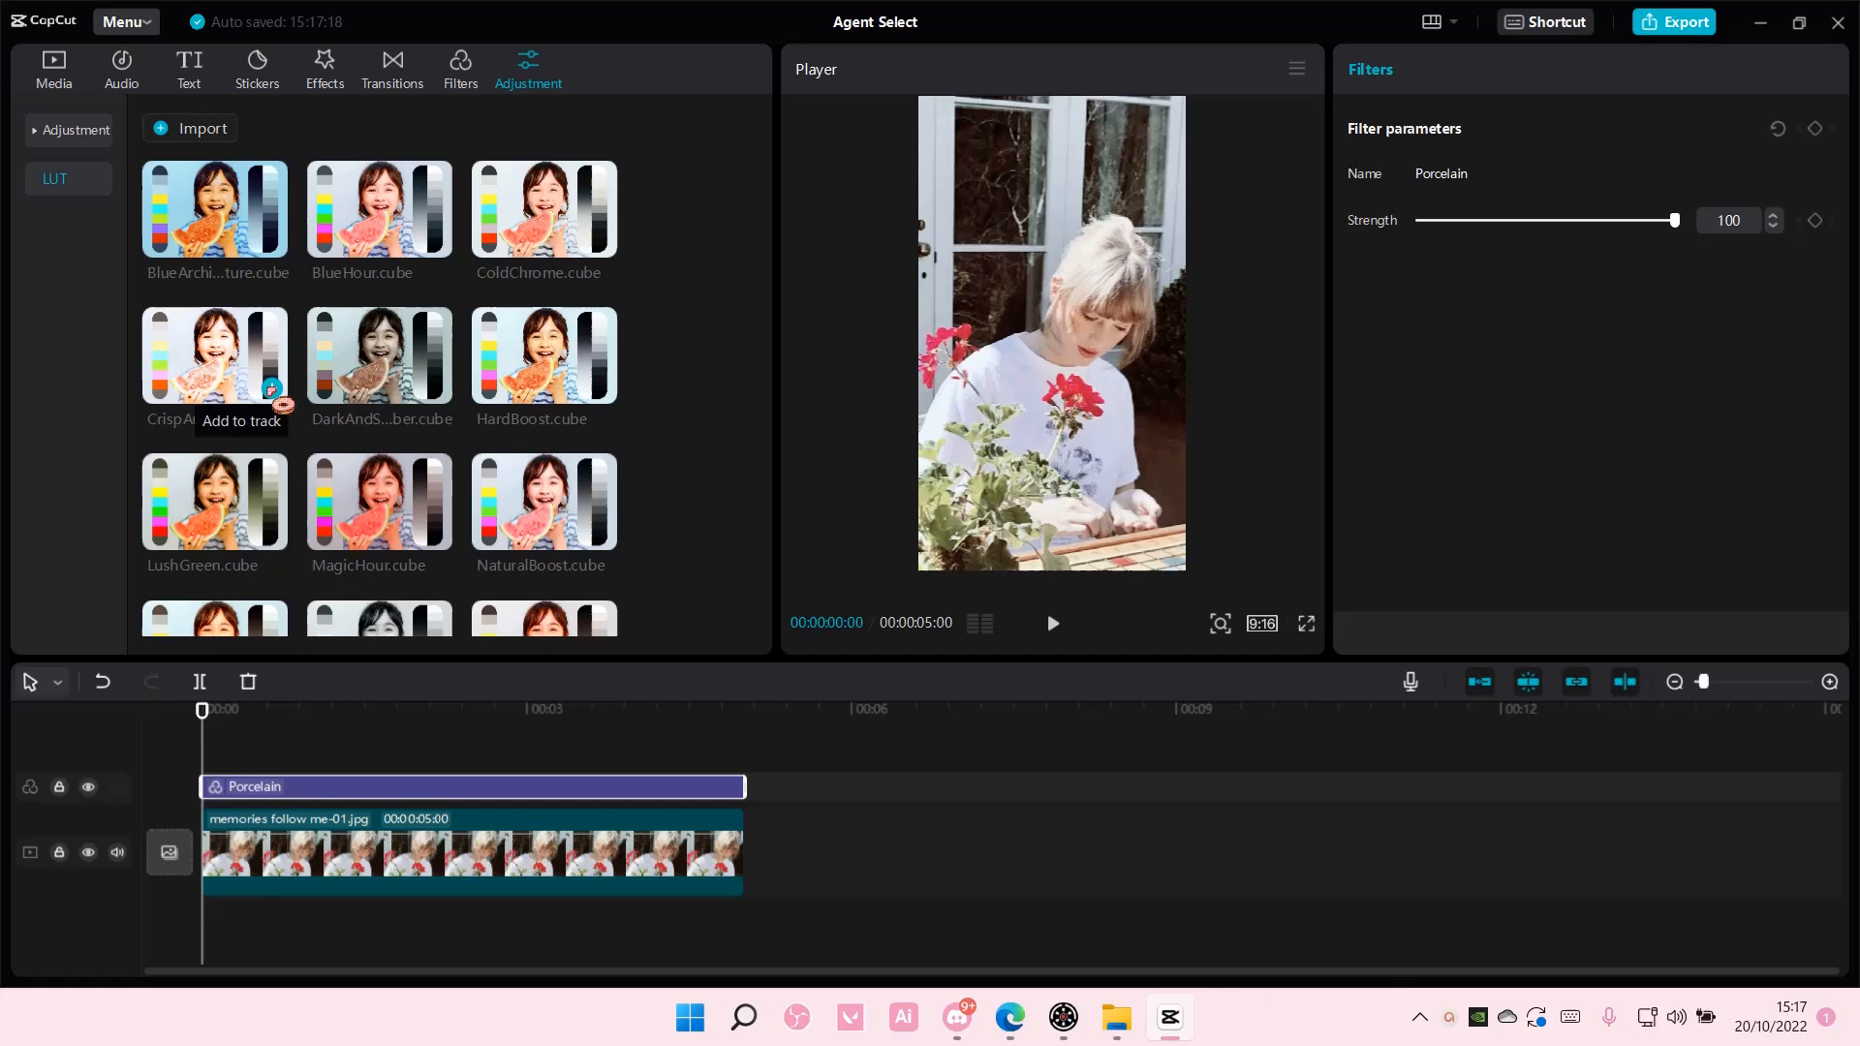
pyautogui.click(285, 406)
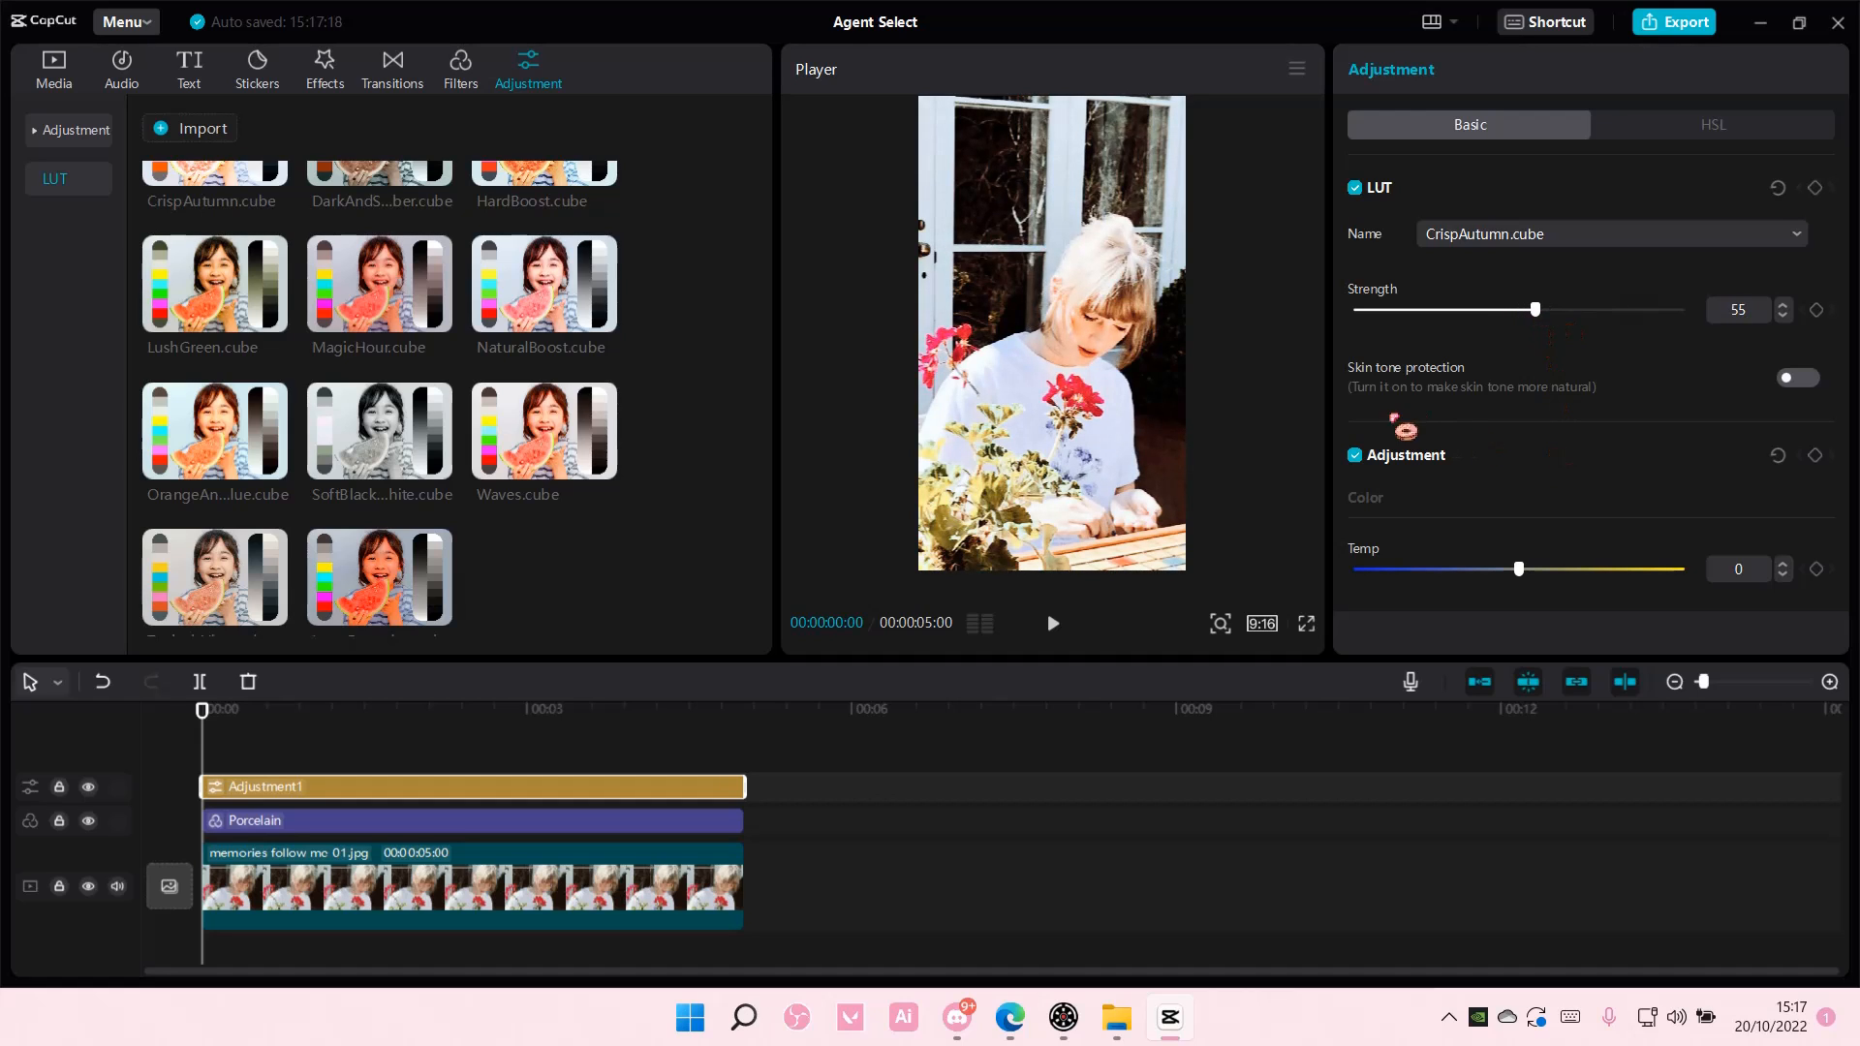
pyautogui.moveTo(1660, 442)
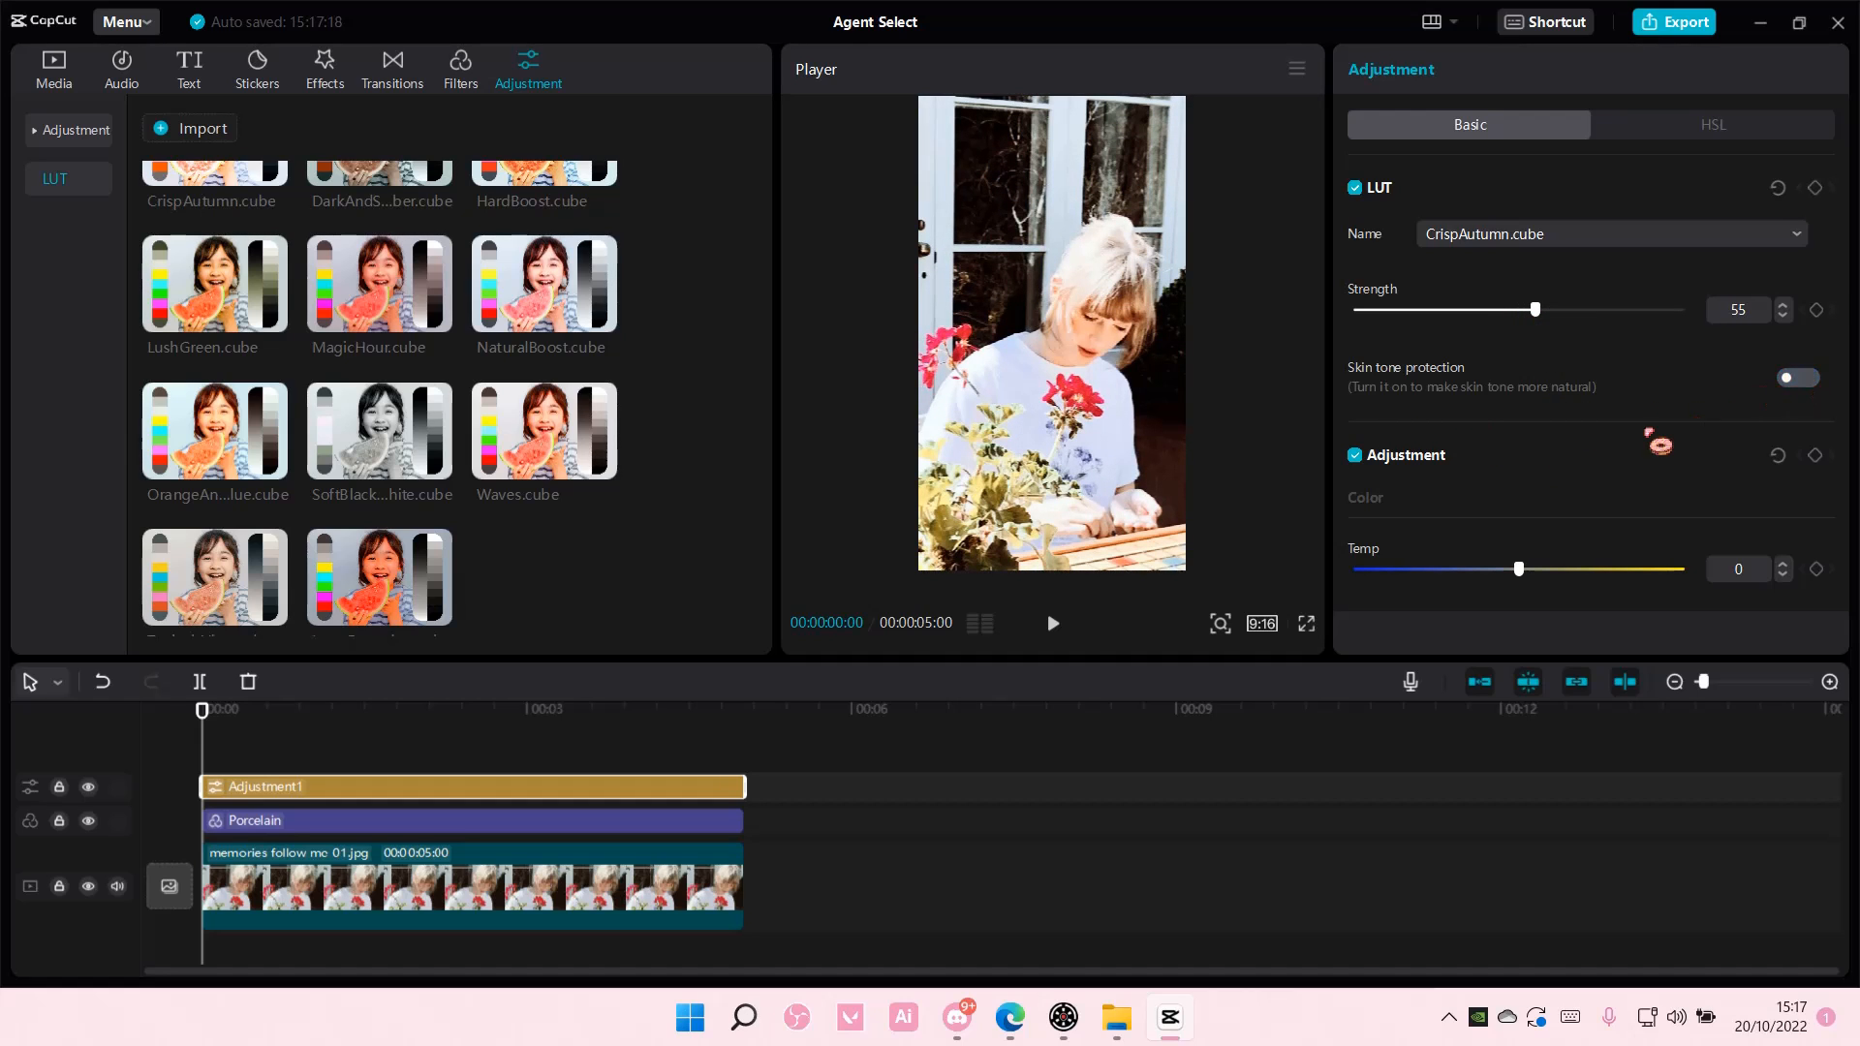
pyautogui.scroll(-3)
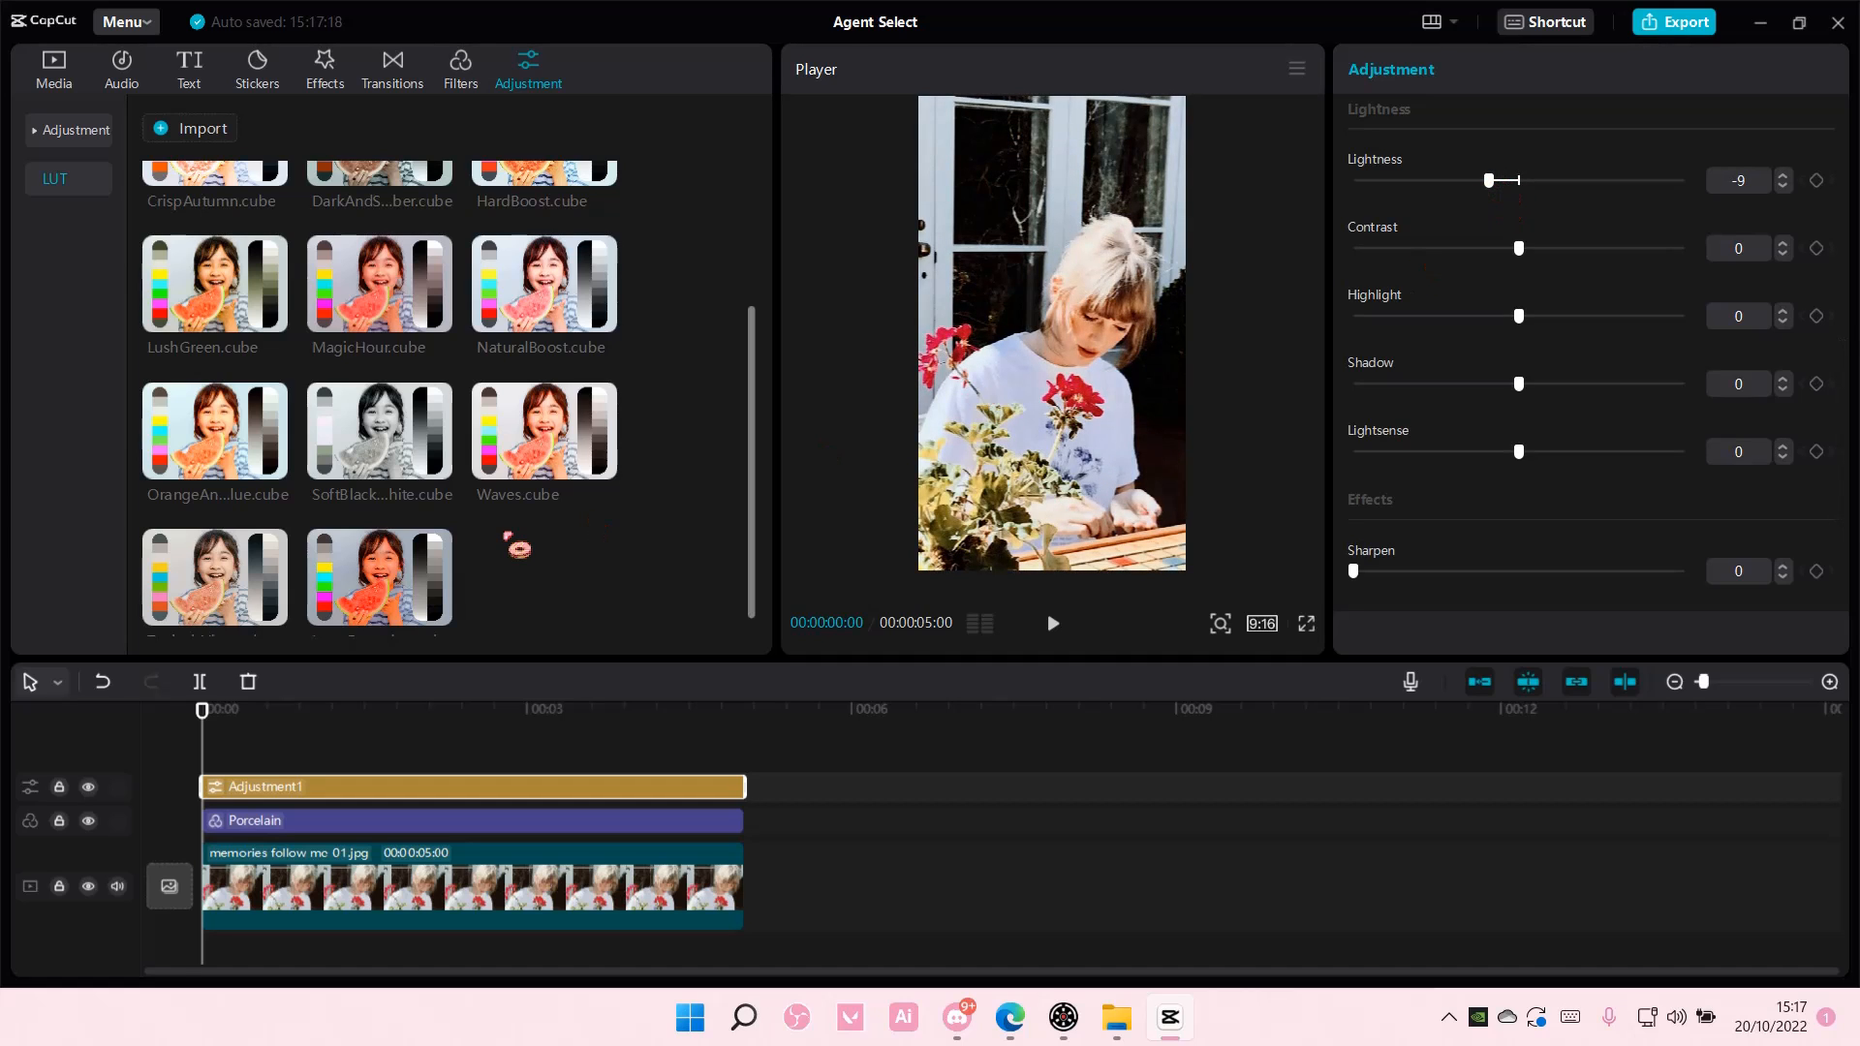
# Browse effects and text options, then show the Frame category of stickers.
pyautogui.click(323, 67)
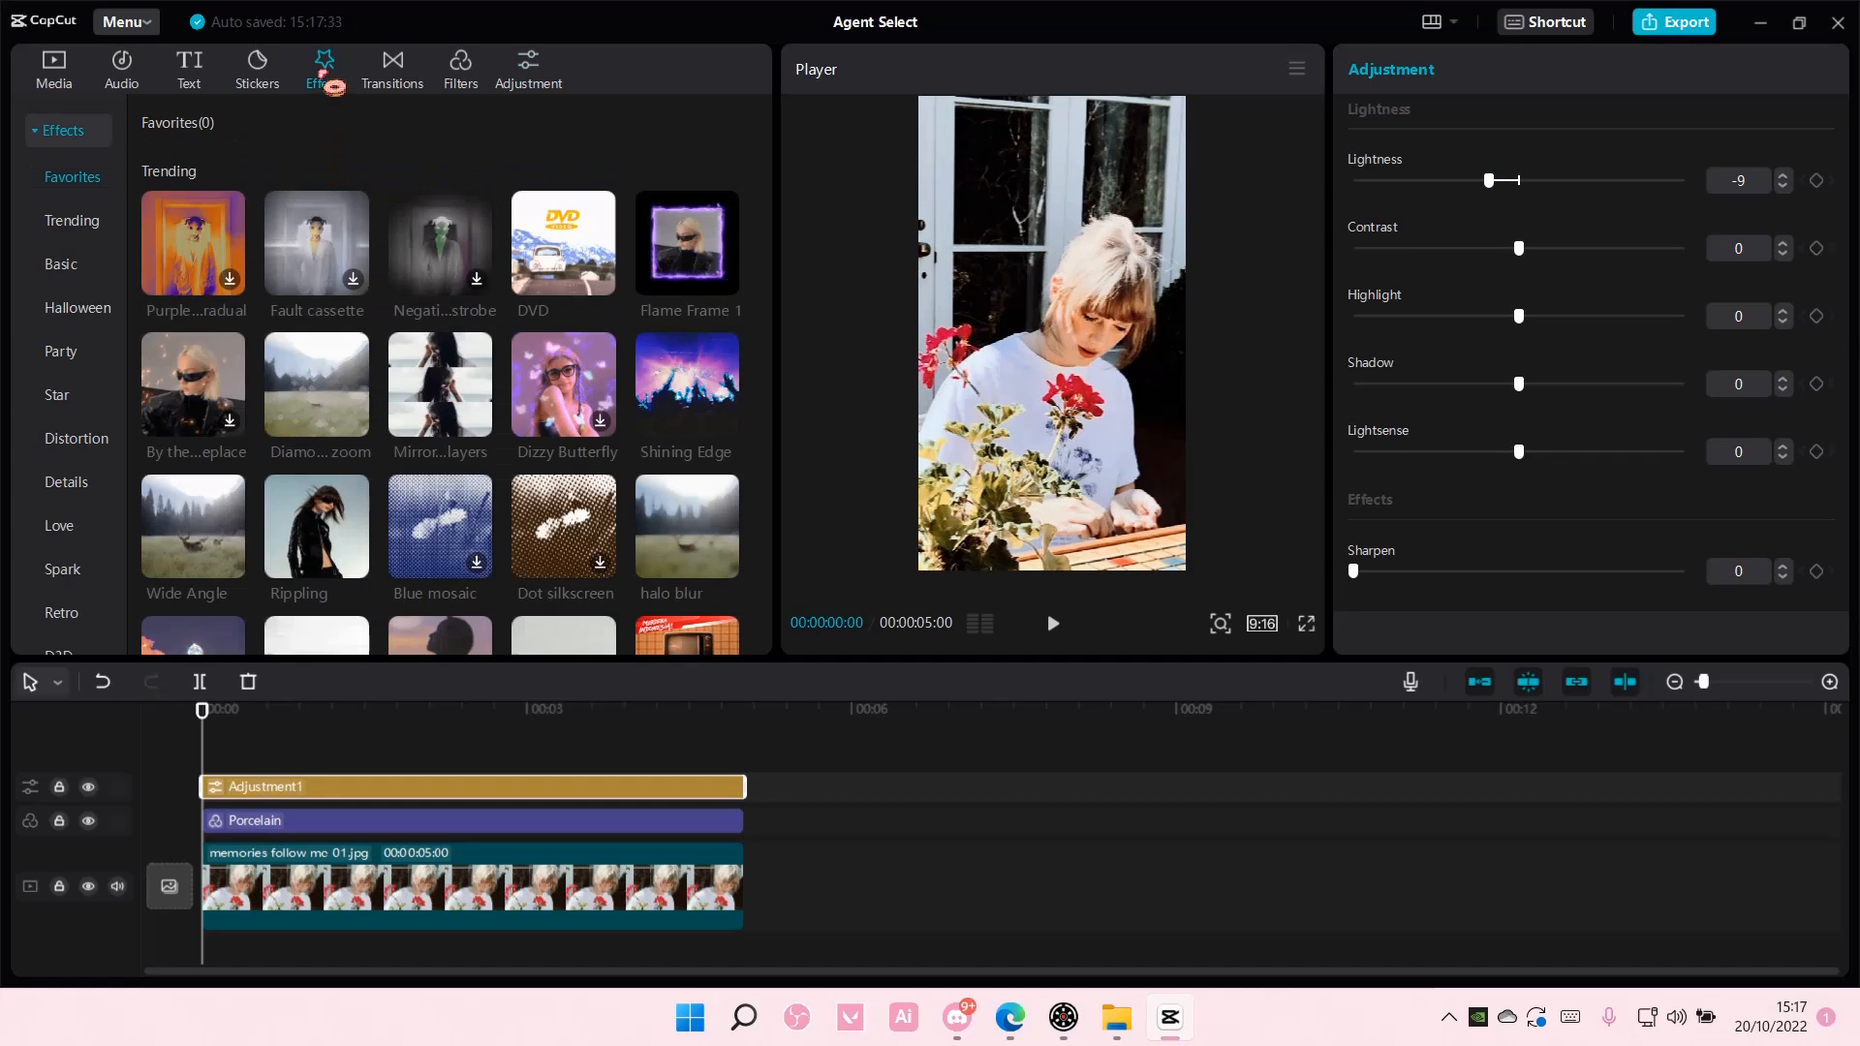
pyautogui.scroll(-3)
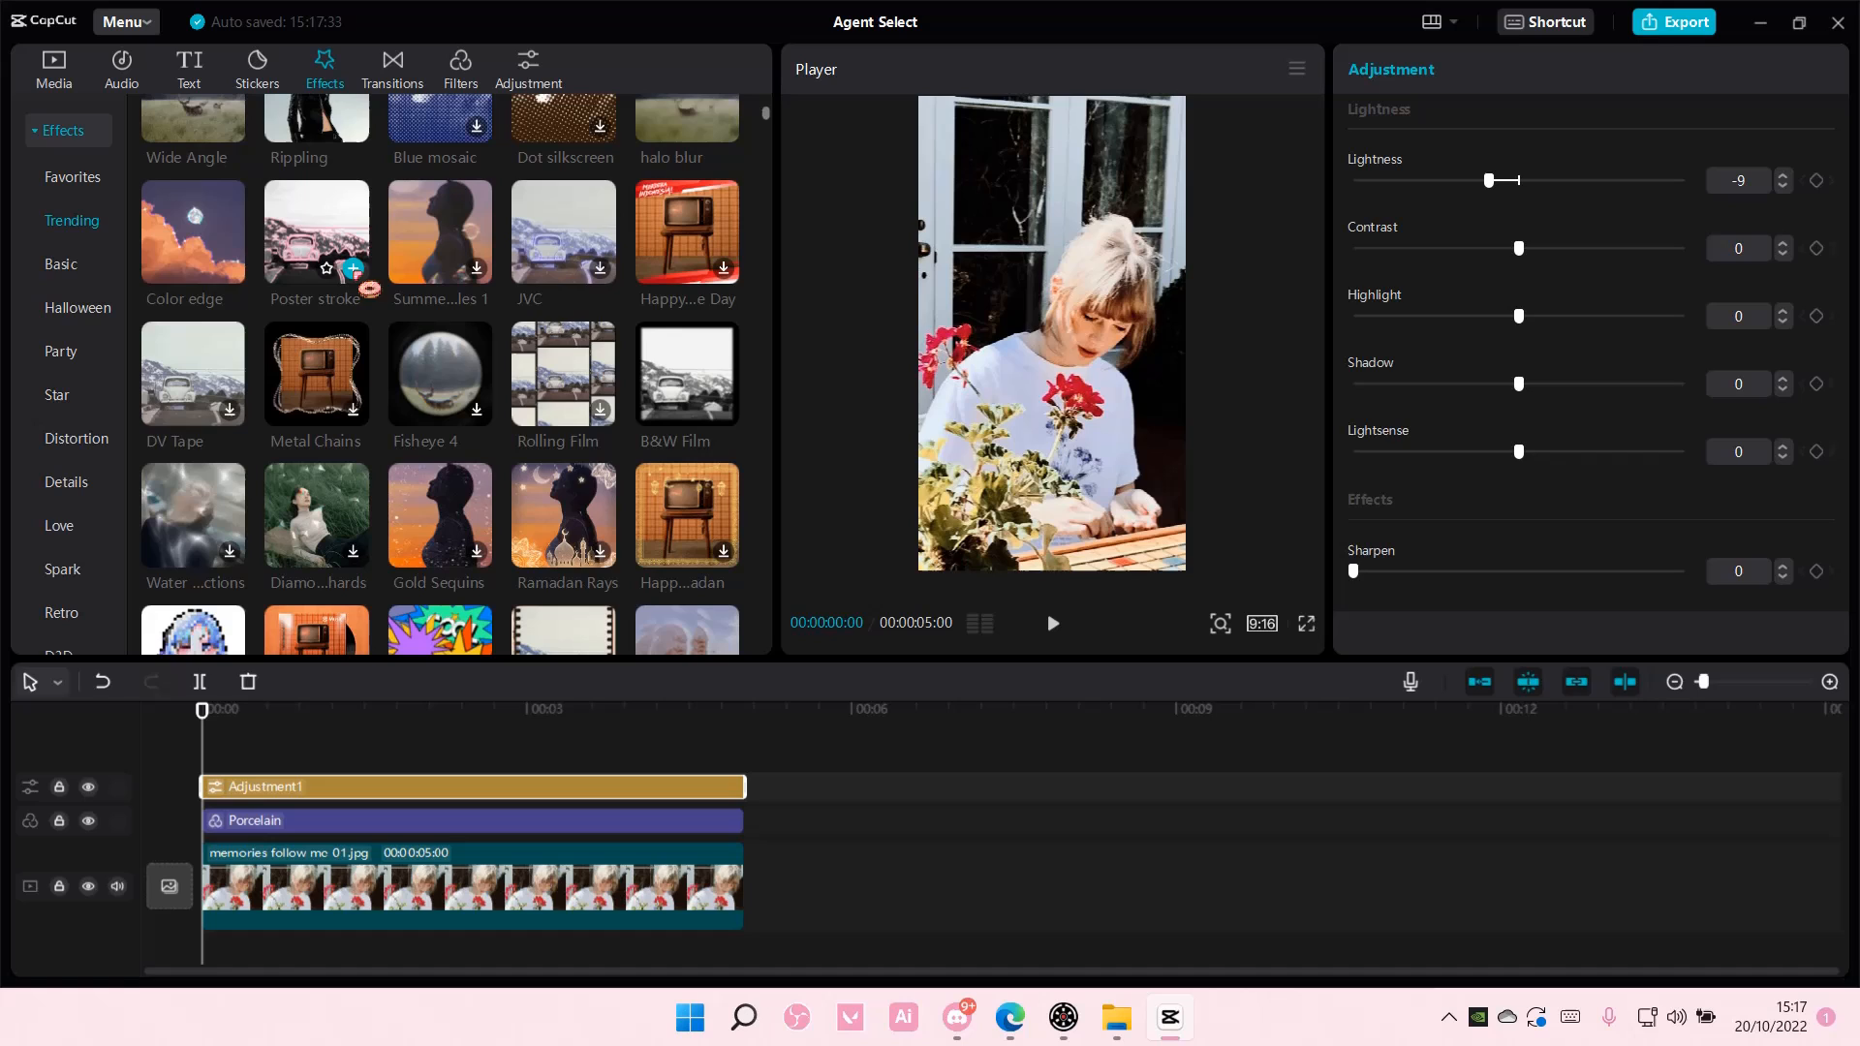
pyautogui.click(188, 68)
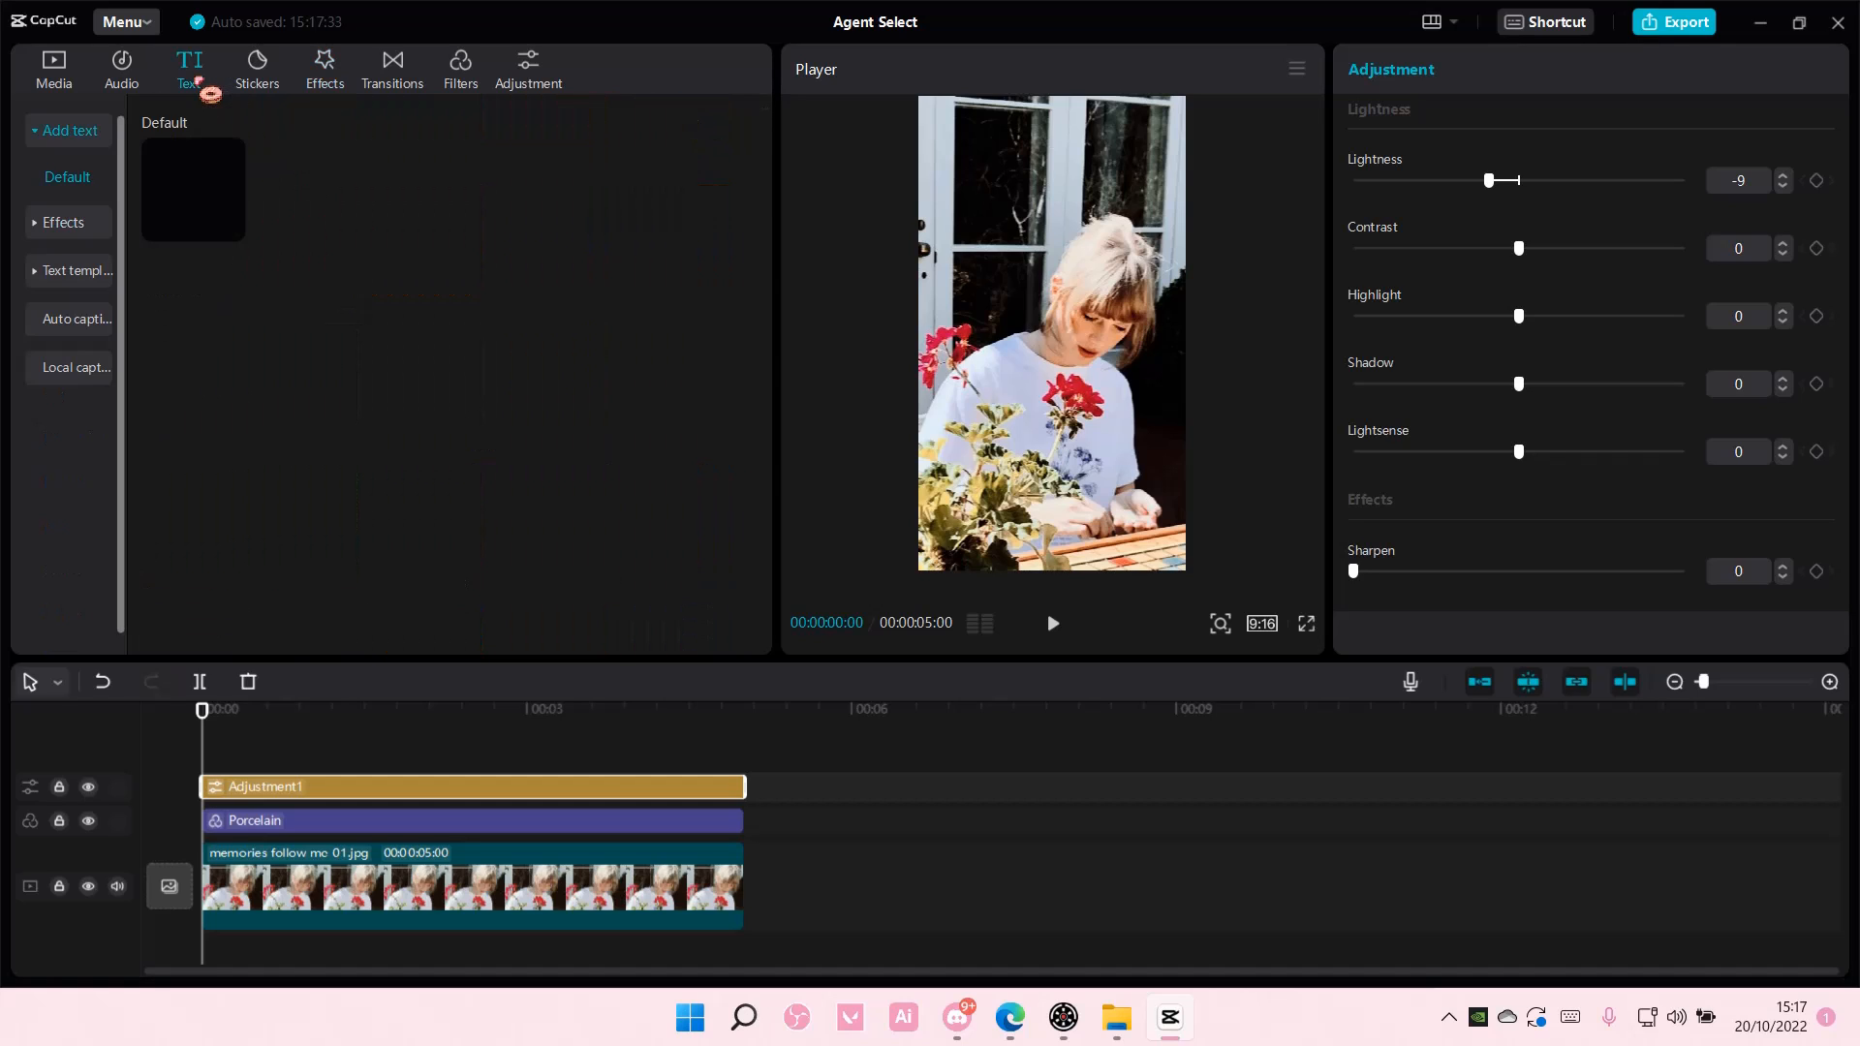
pyautogui.click(256, 68)
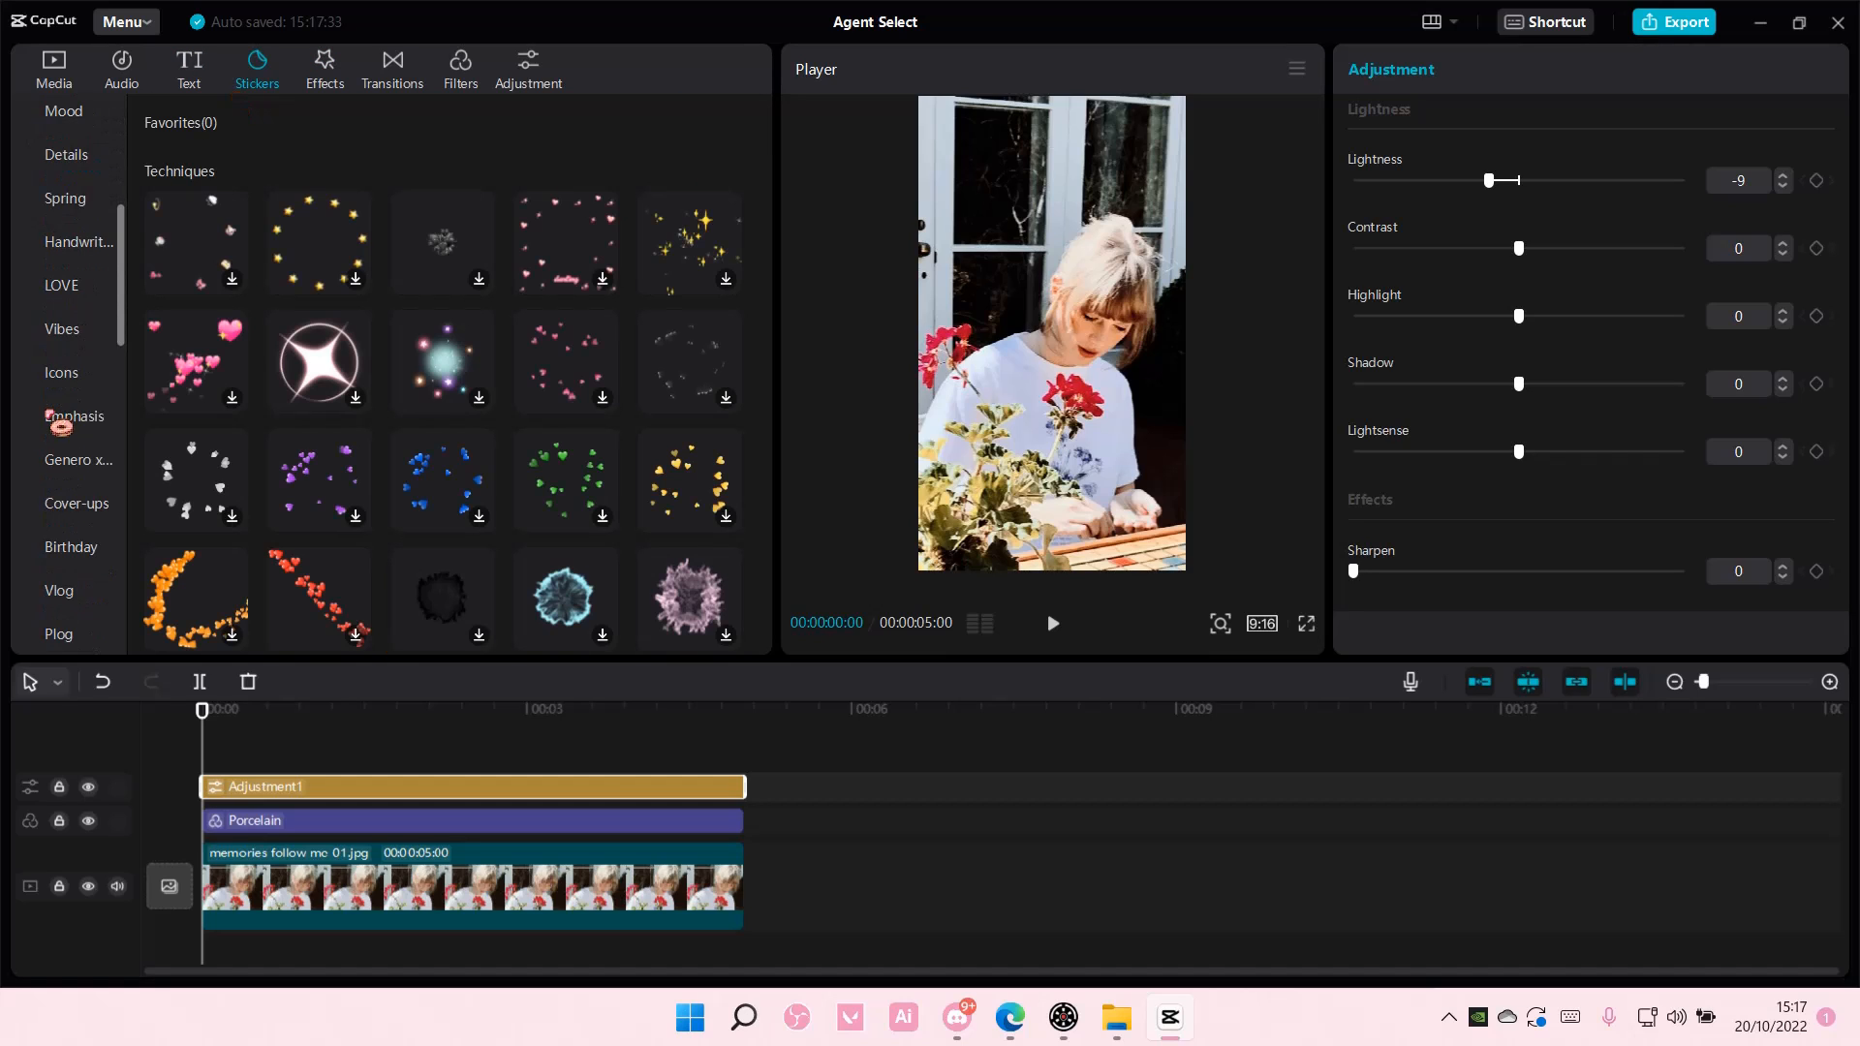
pyautogui.scroll(-3)
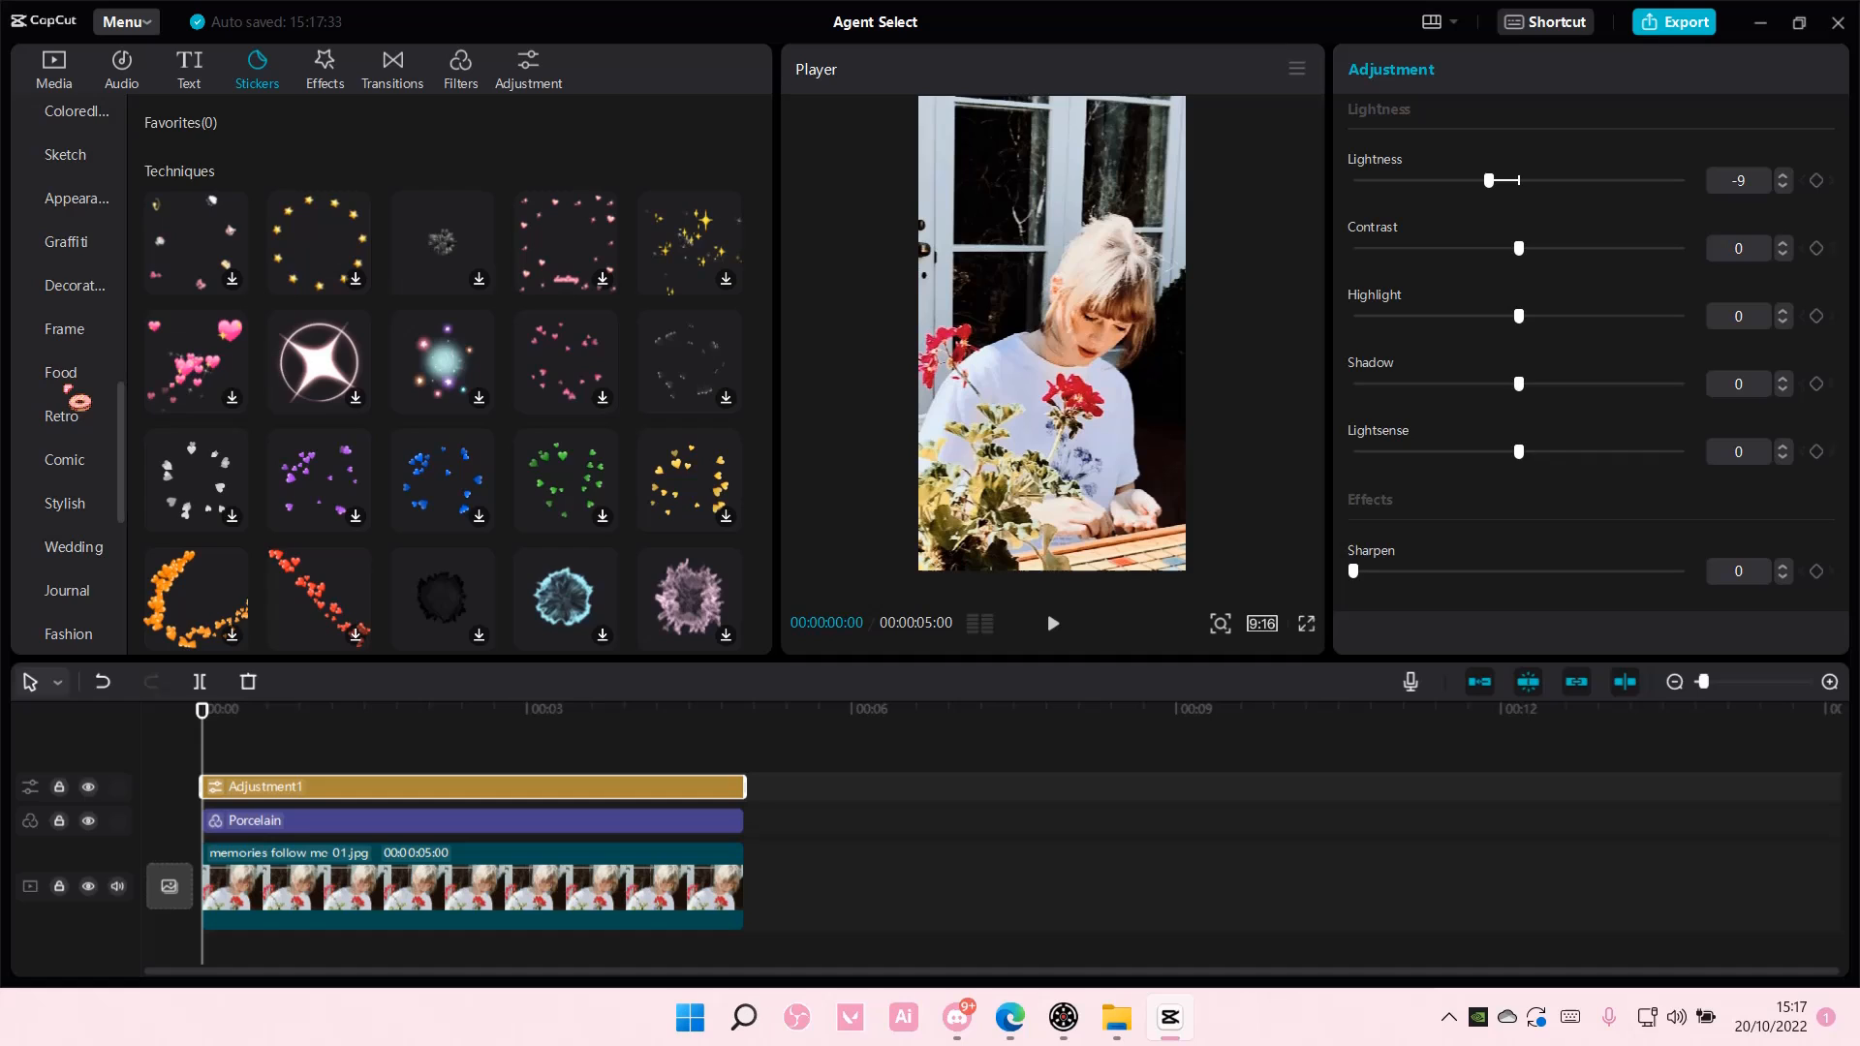
pyautogui.click(64, 329)
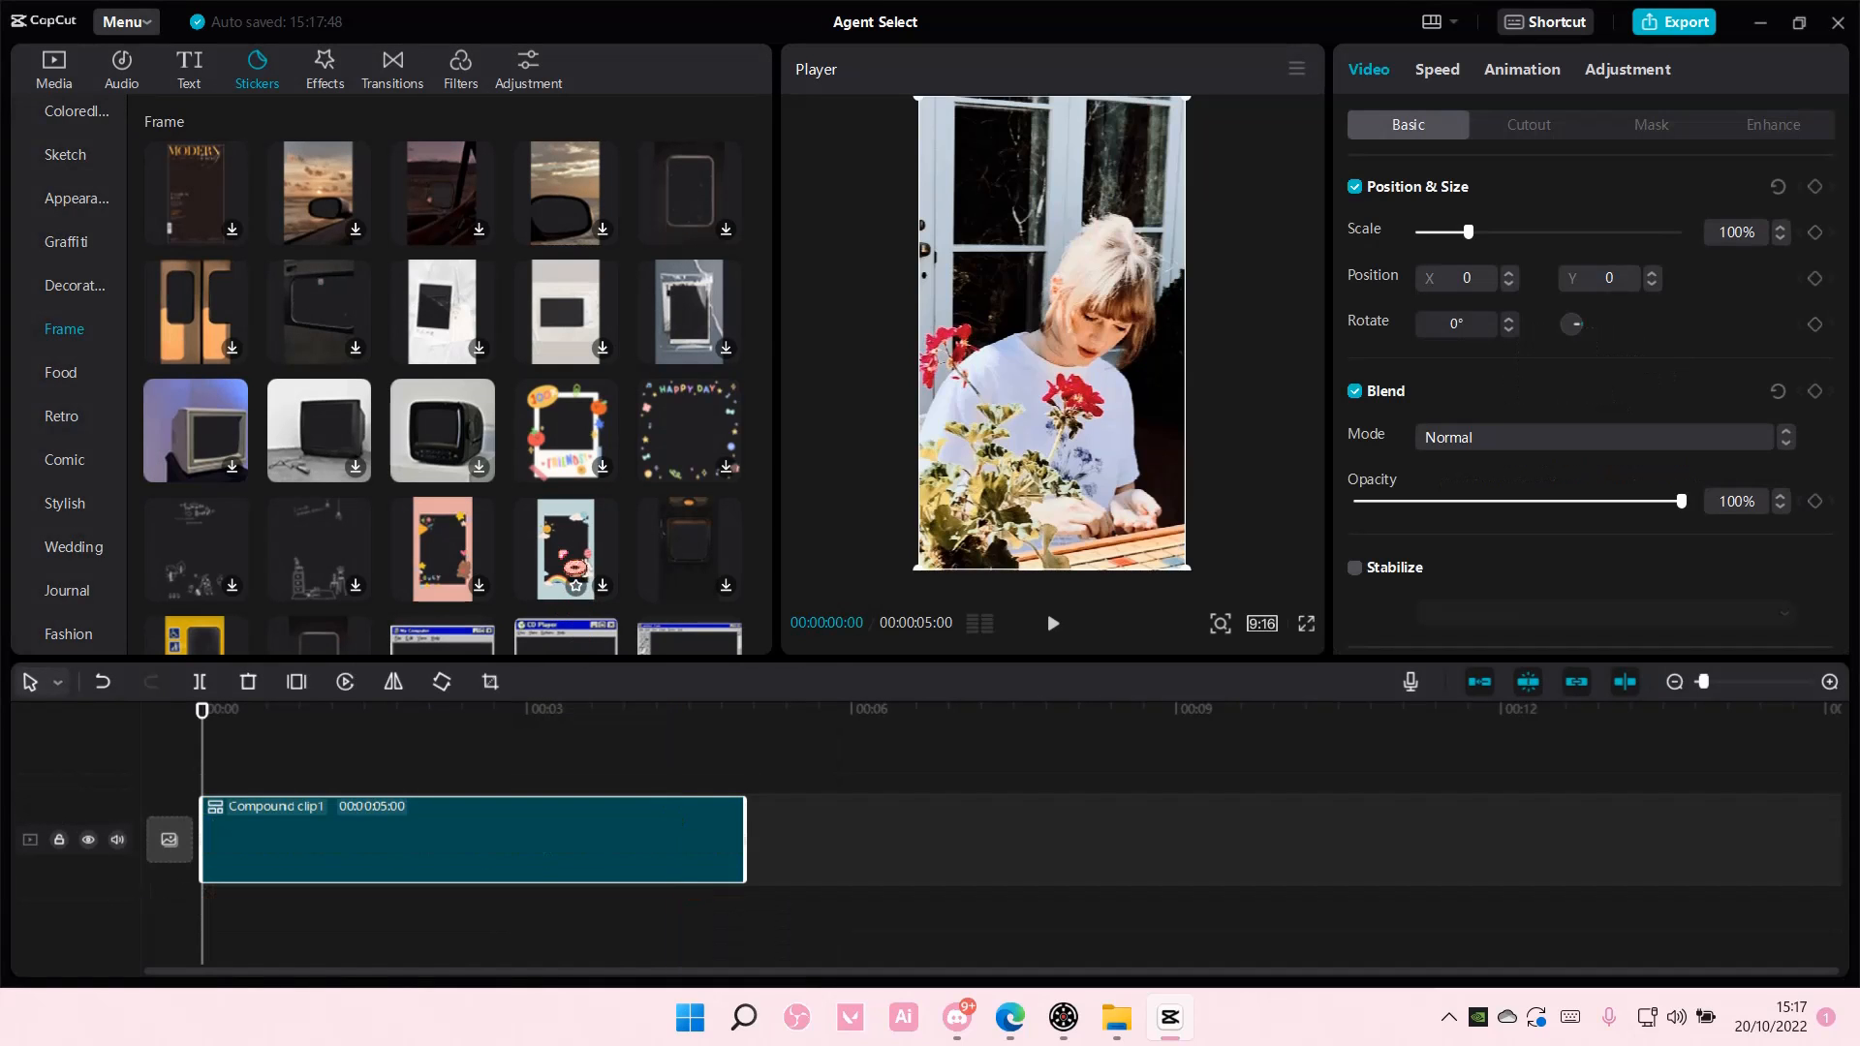
# Overlay the pink cartoon-doodle frame sticker on the photo across its five seconds.
pyautogui.scroll(-3)
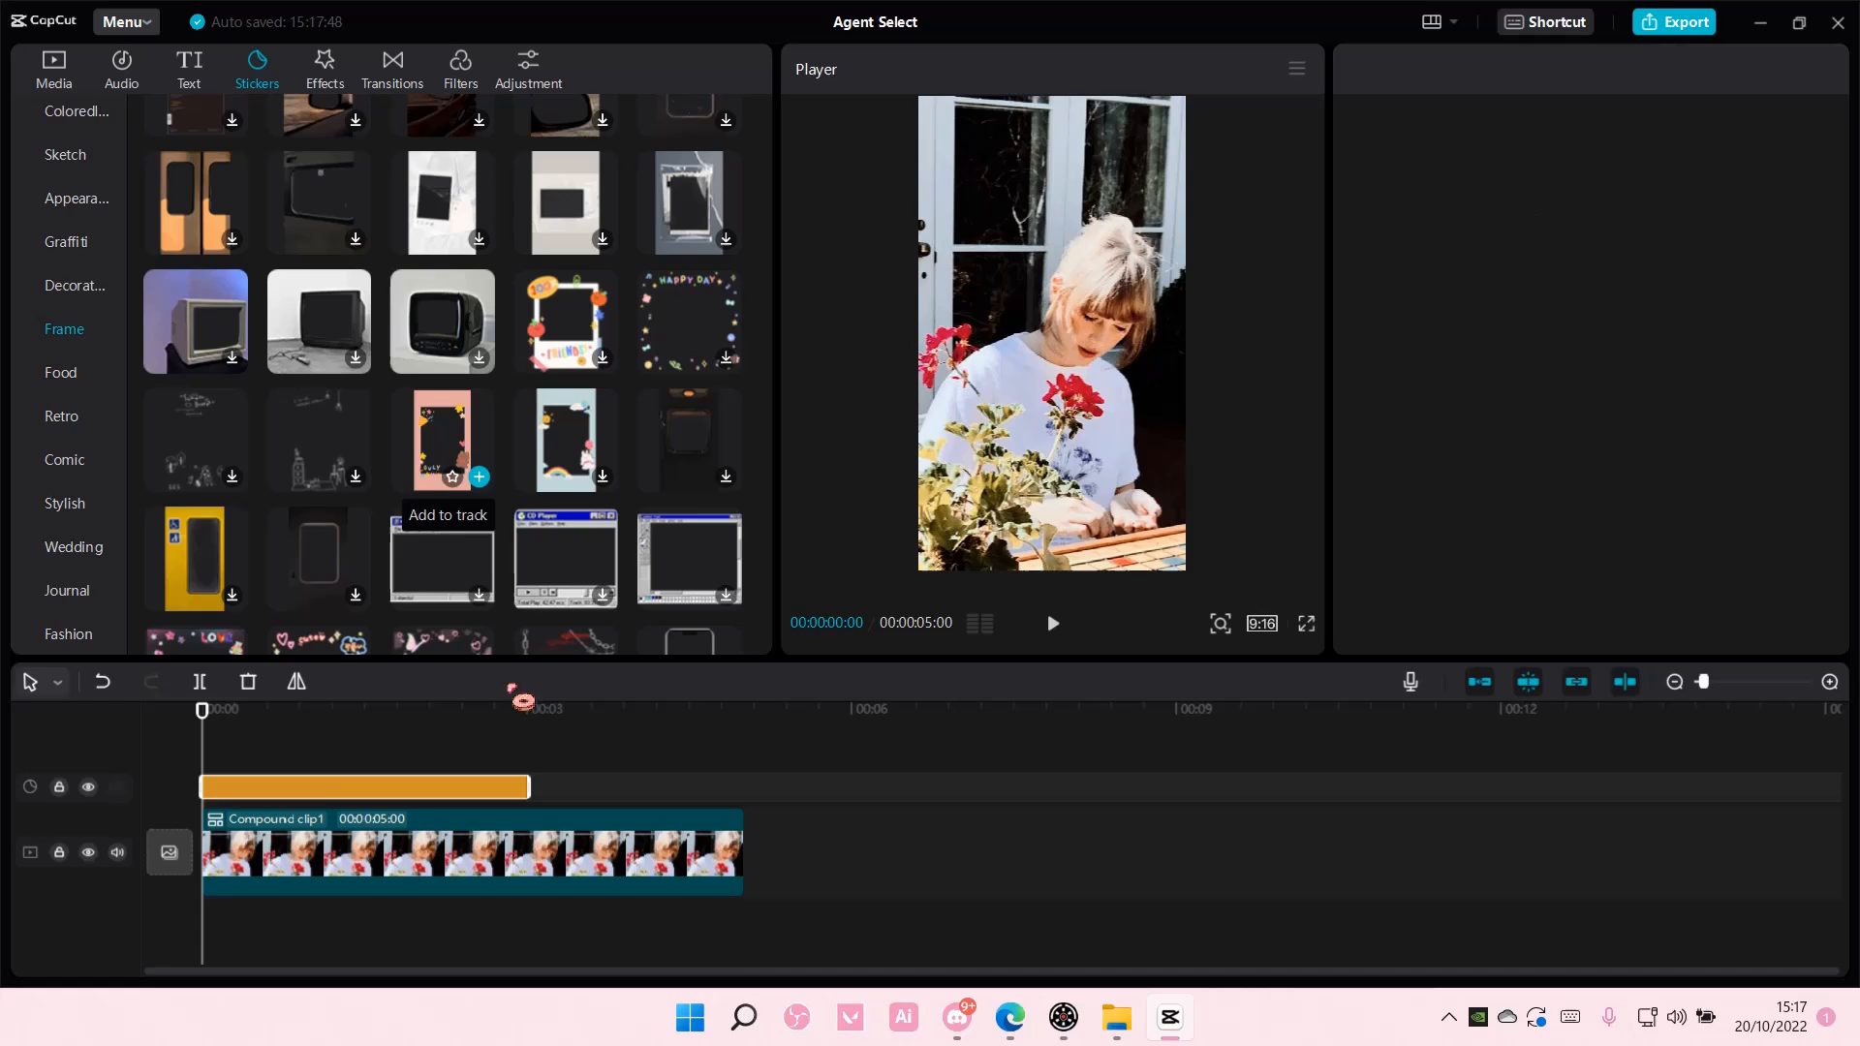
pyautogui.click(478, 476)
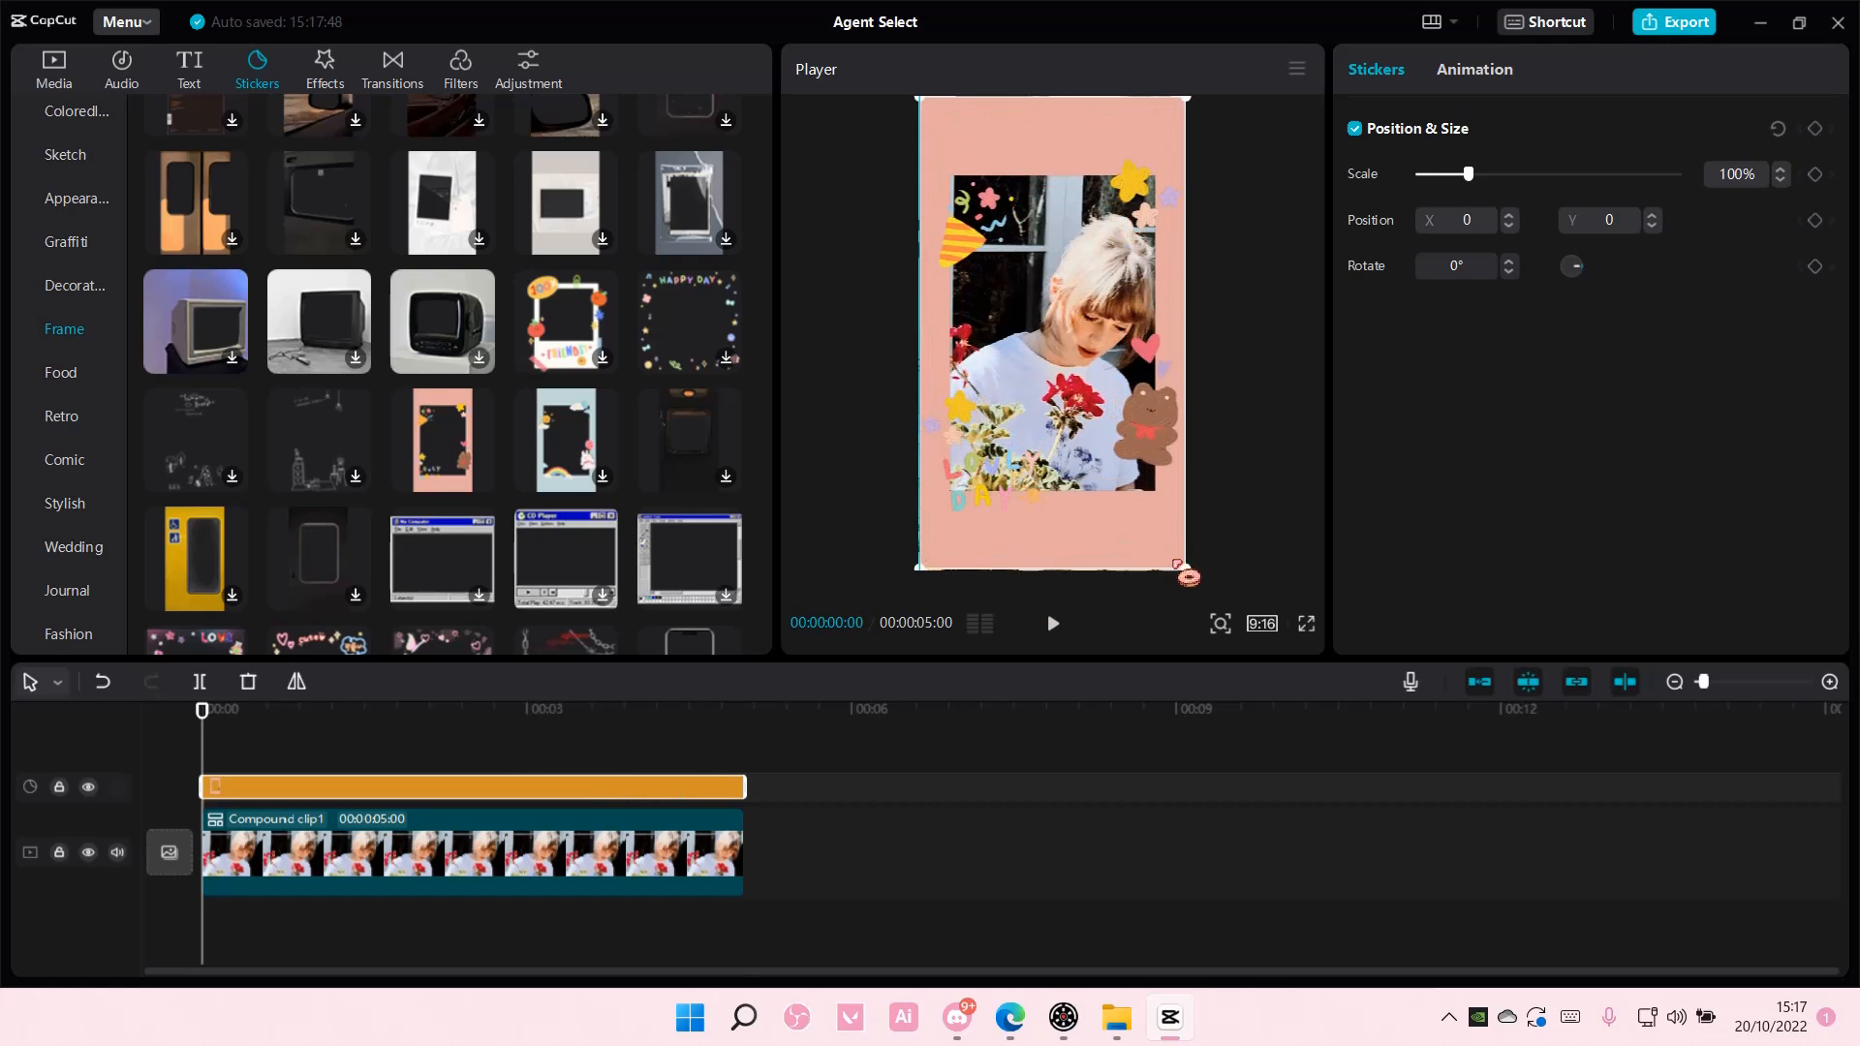
pyautogui.click(474, 852)
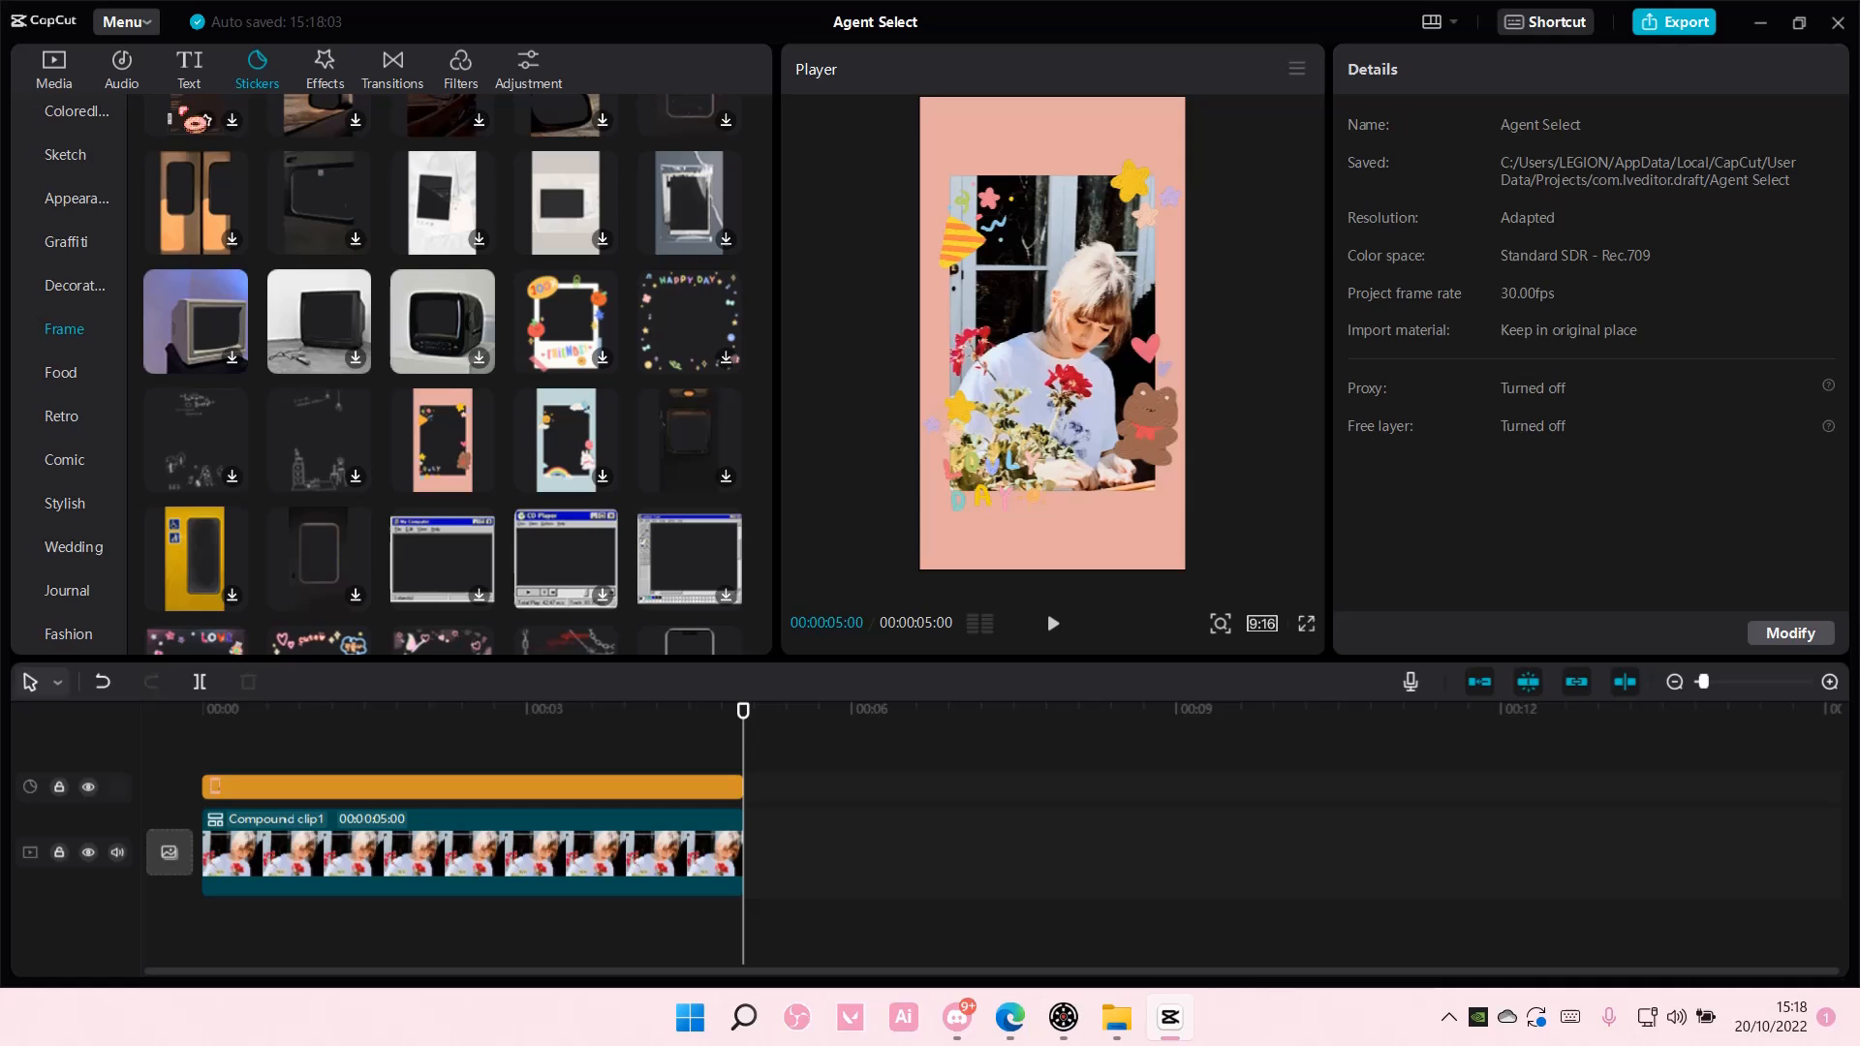
pyautogui.scroll(-3)
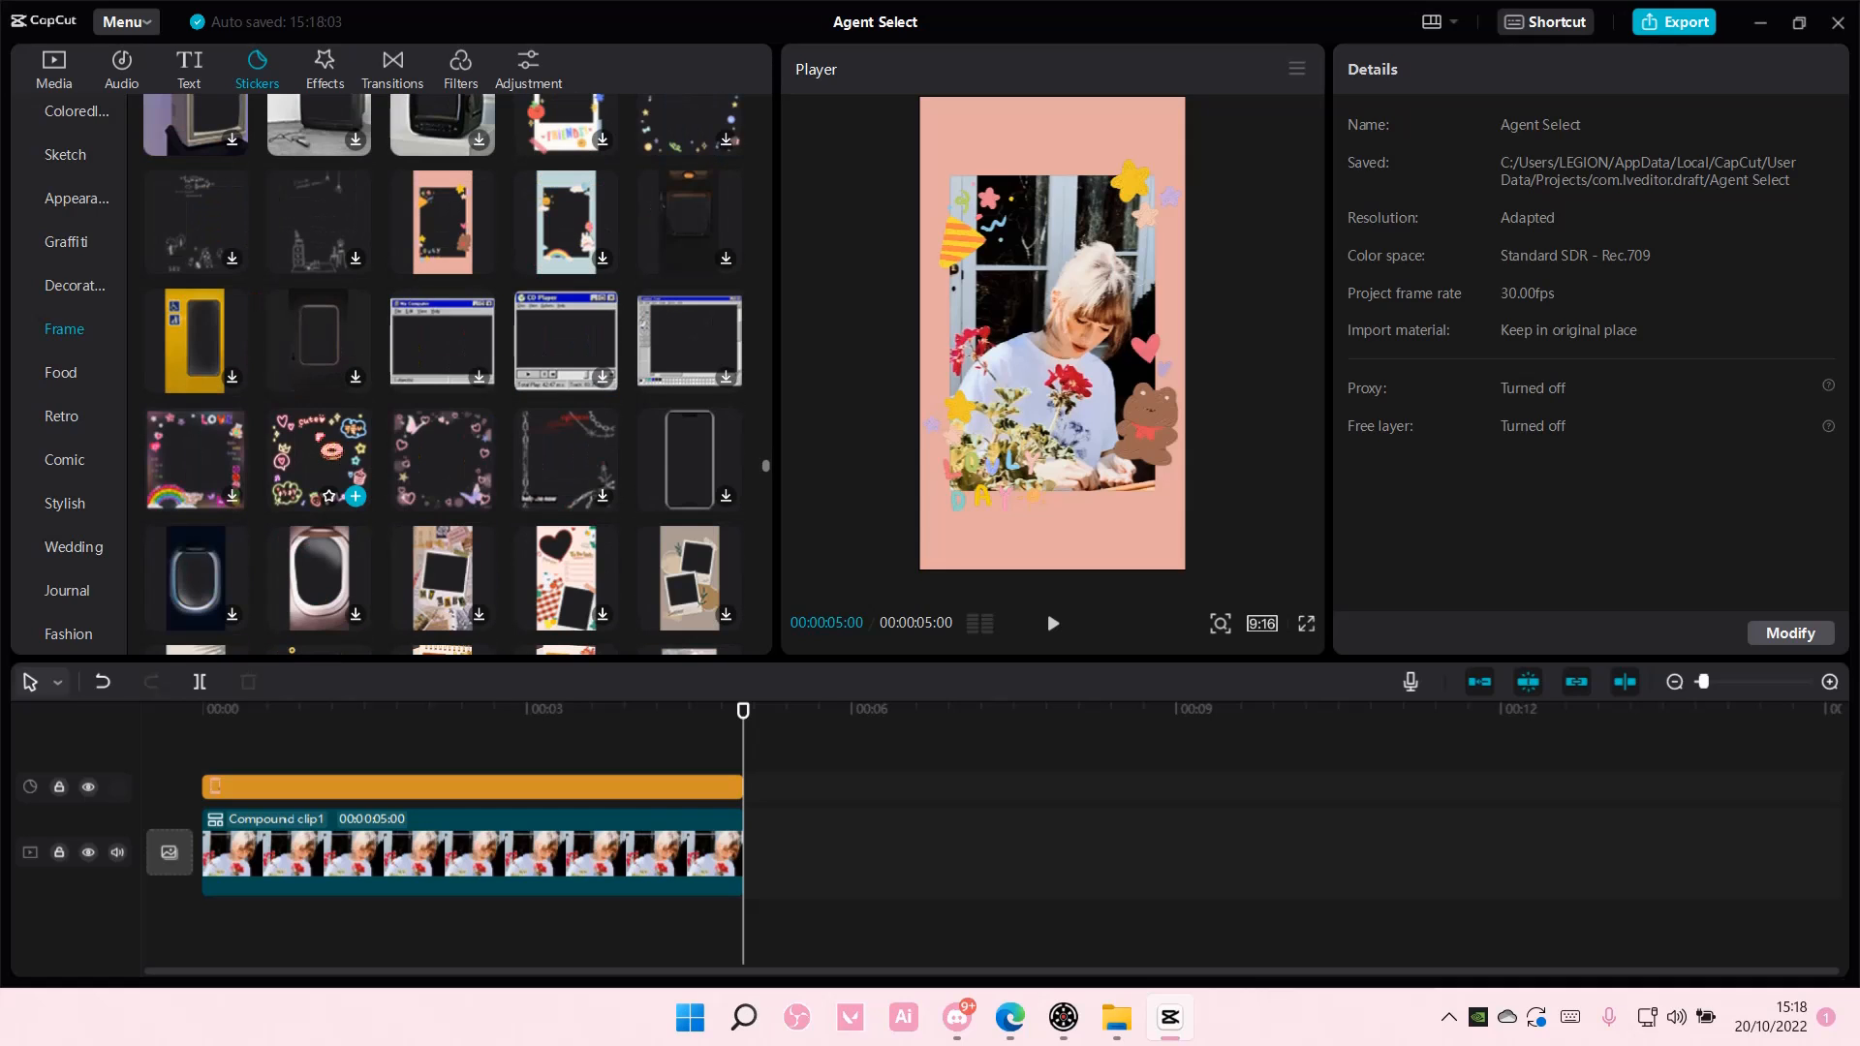
pyautogui.scroll(-3)
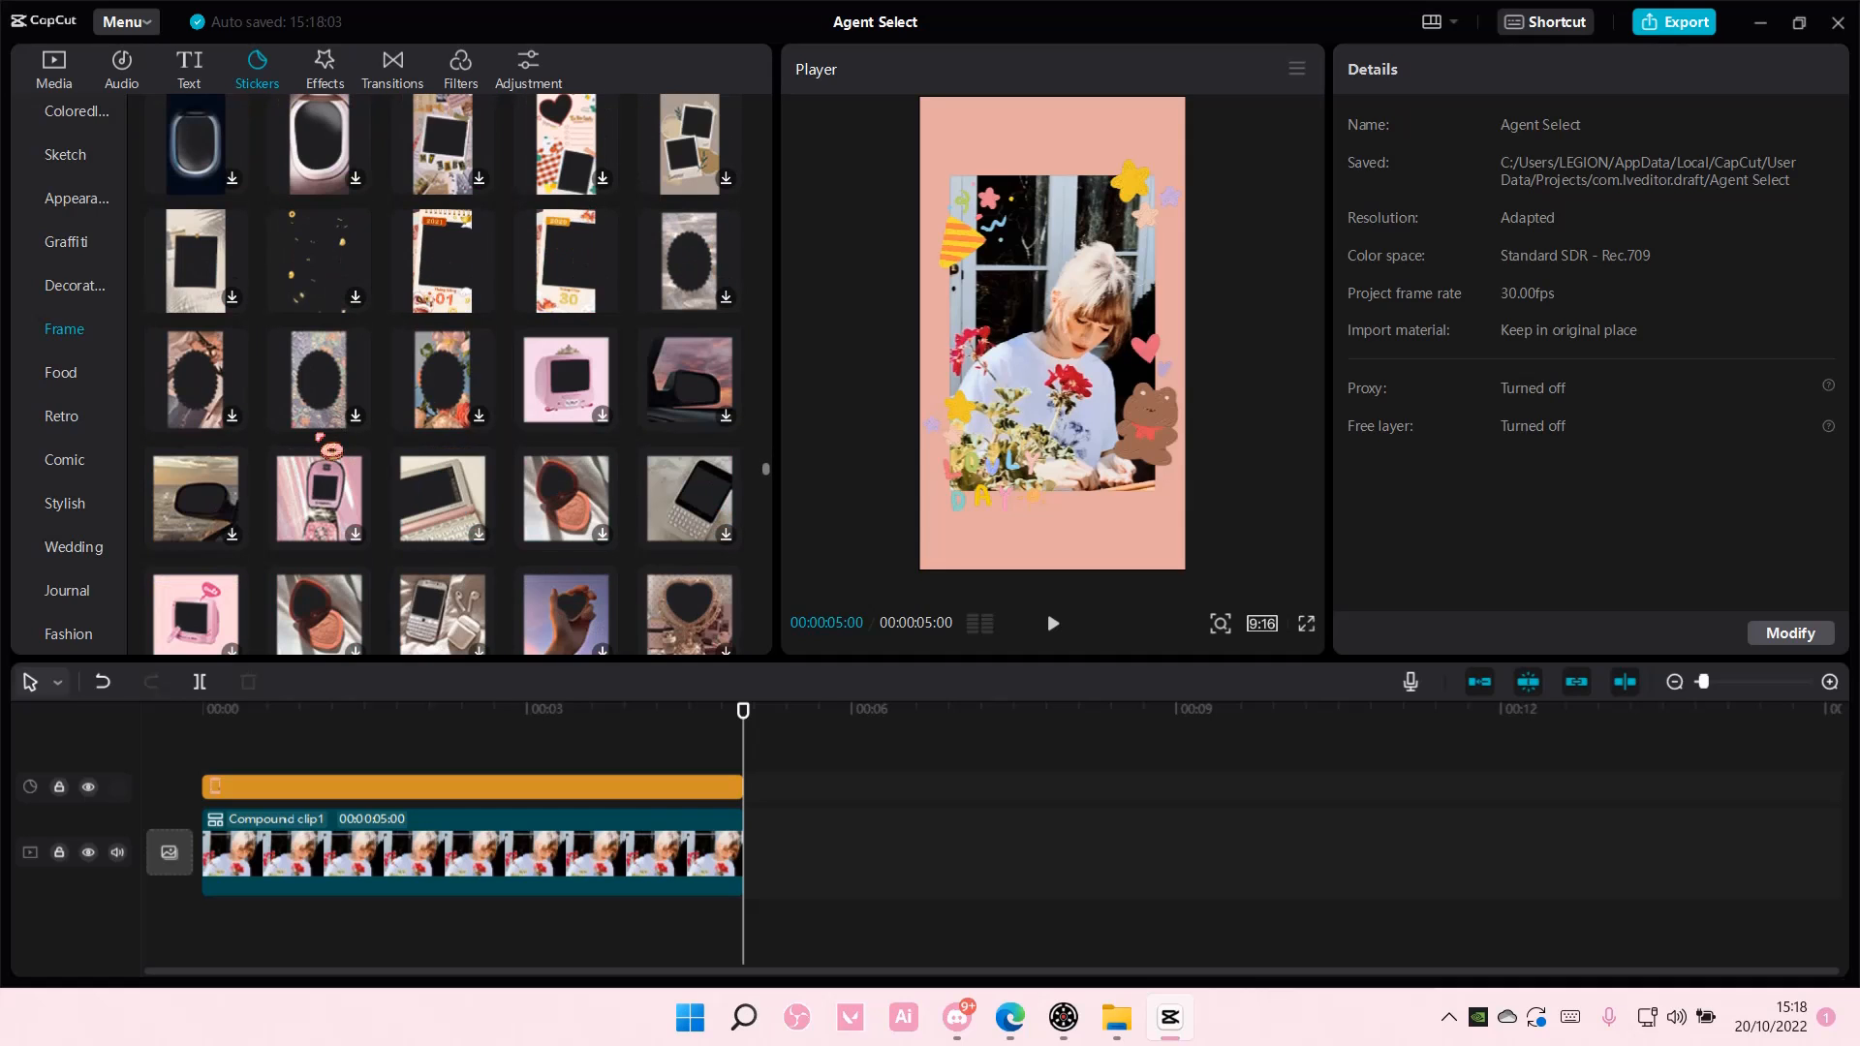
pyautogui.moveTo(687, 498)
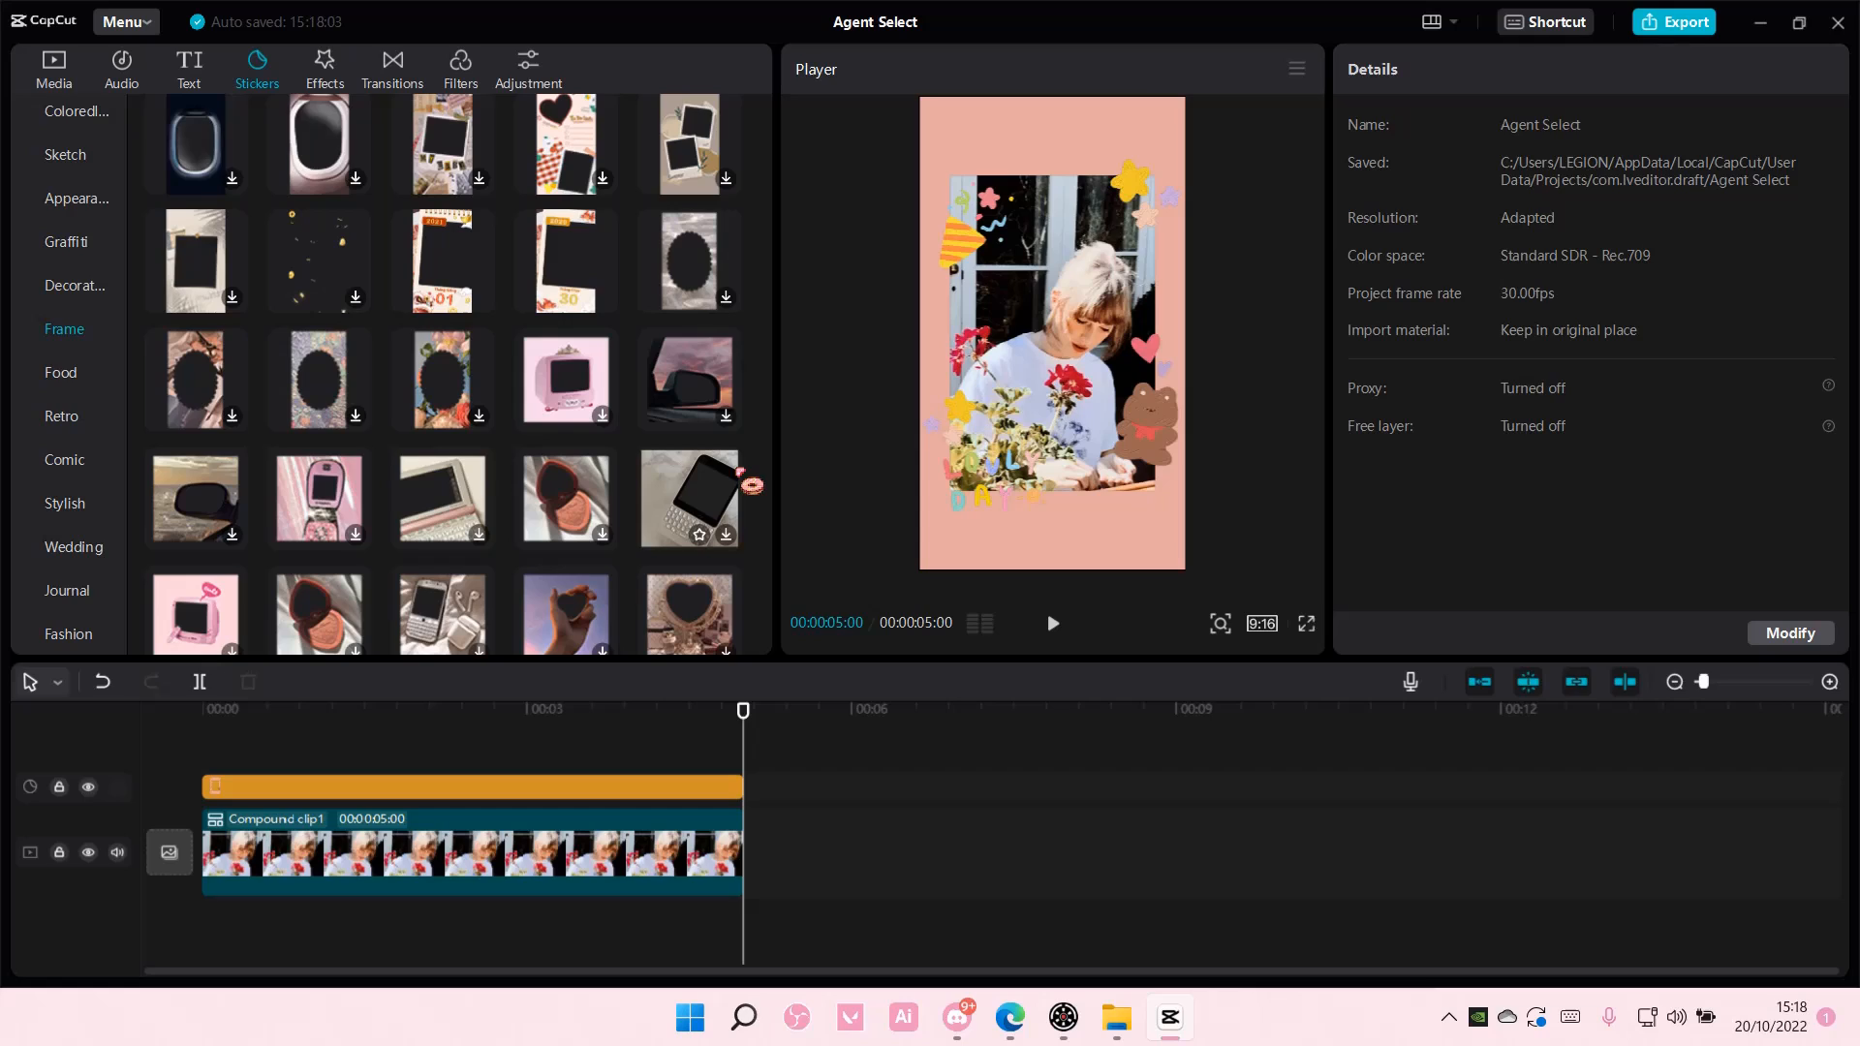